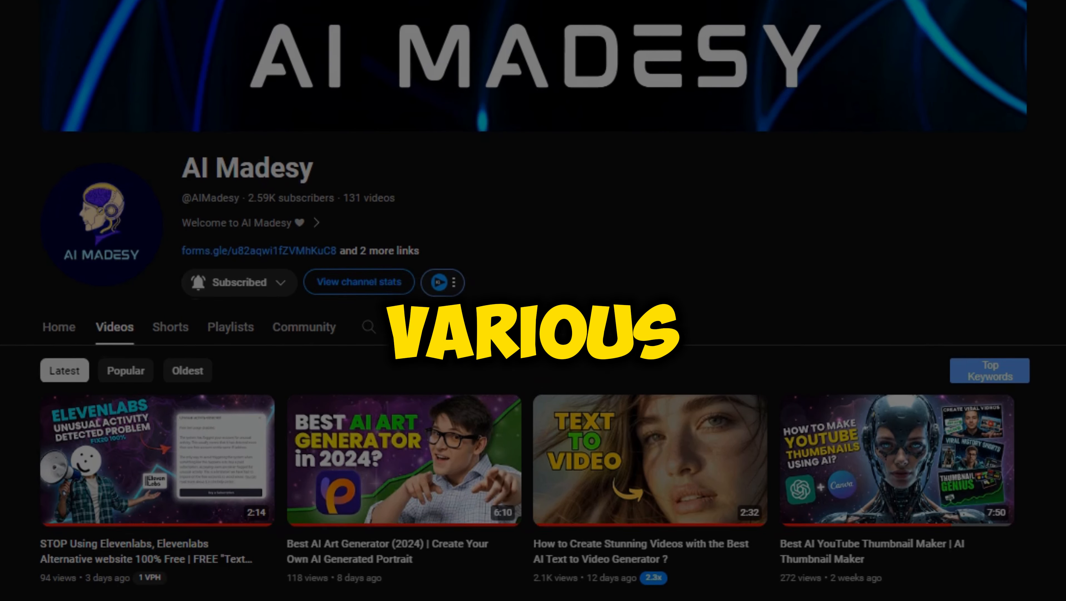
- Start a new Clipchamp video from scratch and add a text-to-speech clip via Record & create
scroll(down, 3)
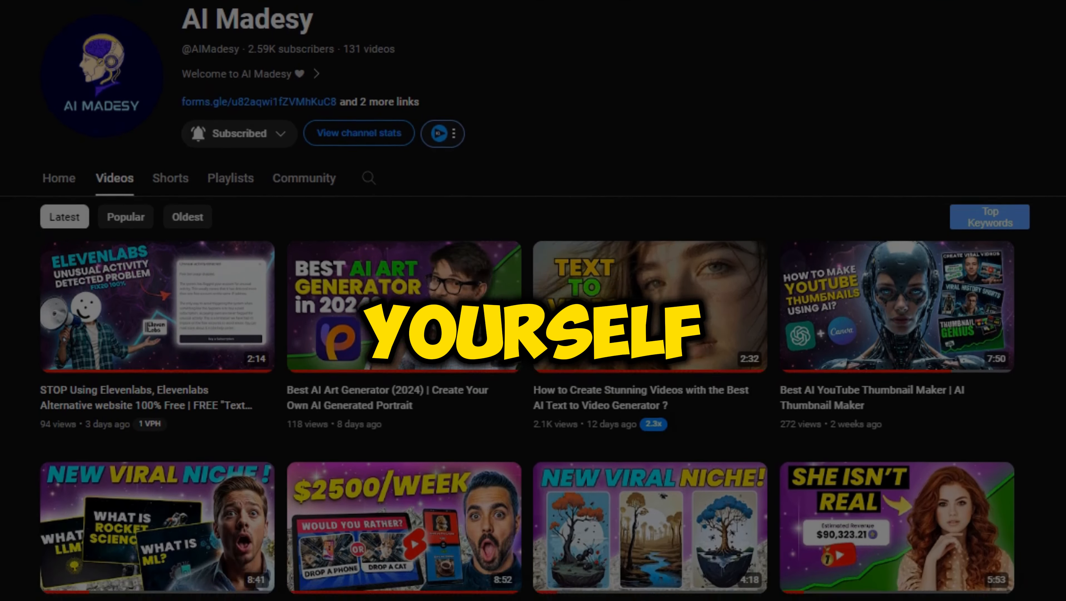
scroll(down, 3)
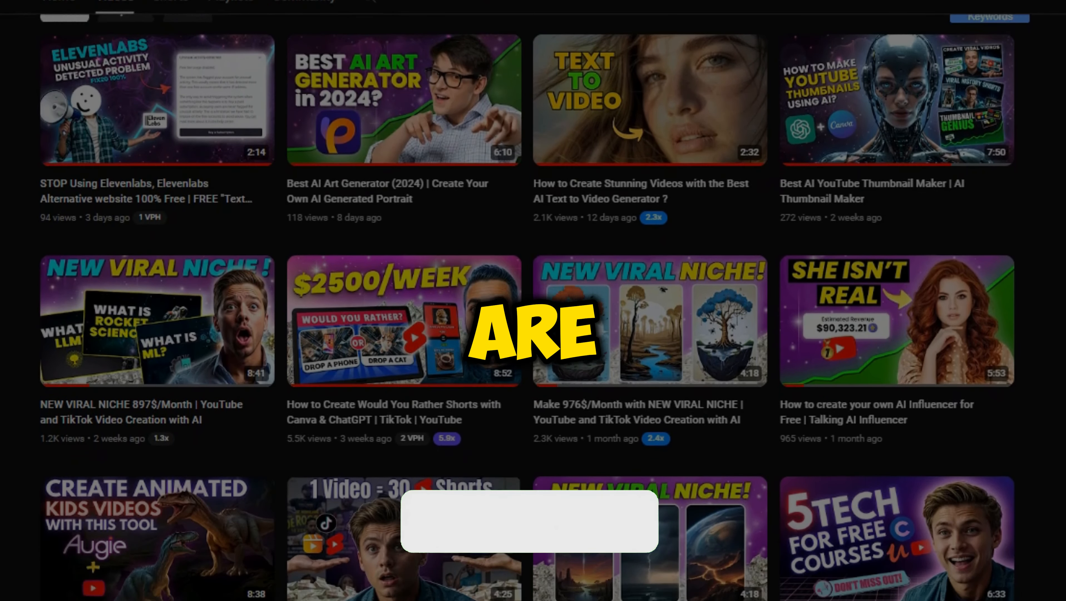
scroll(down, 3)
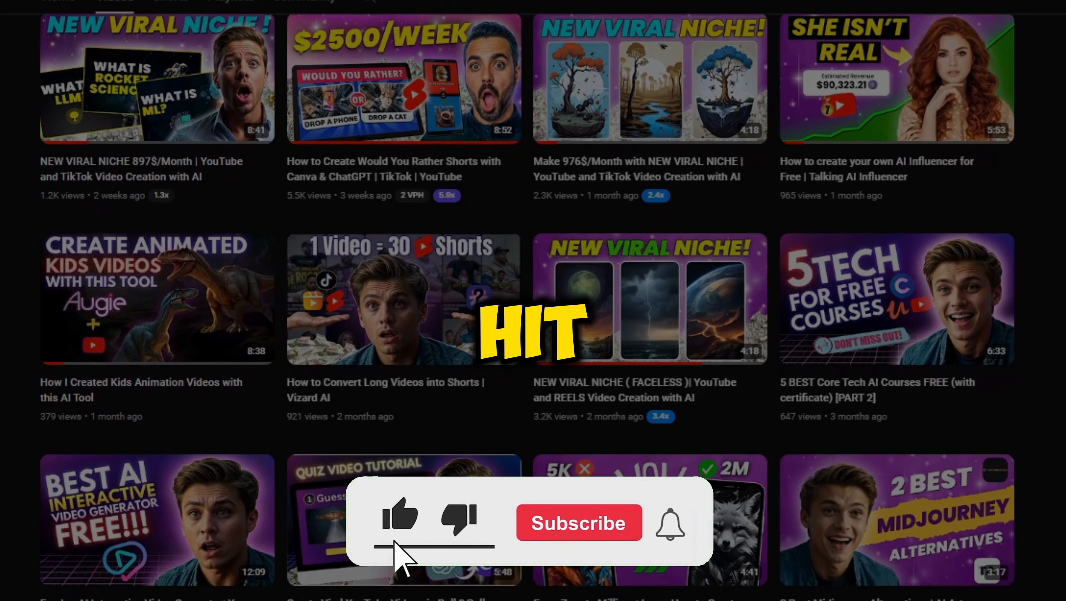
click(578, 523)
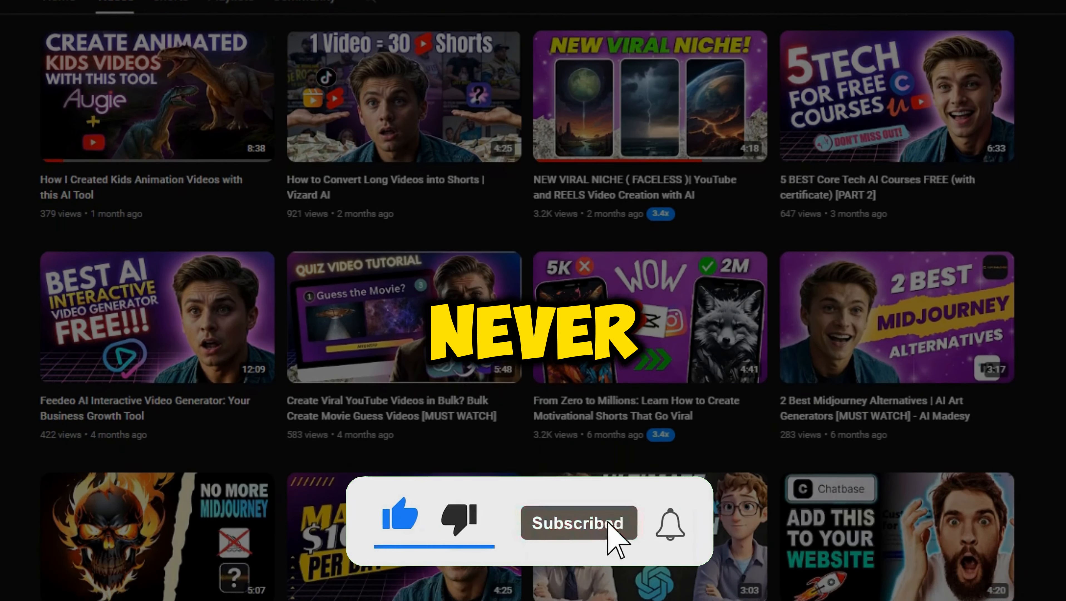
scroll(down, 3)
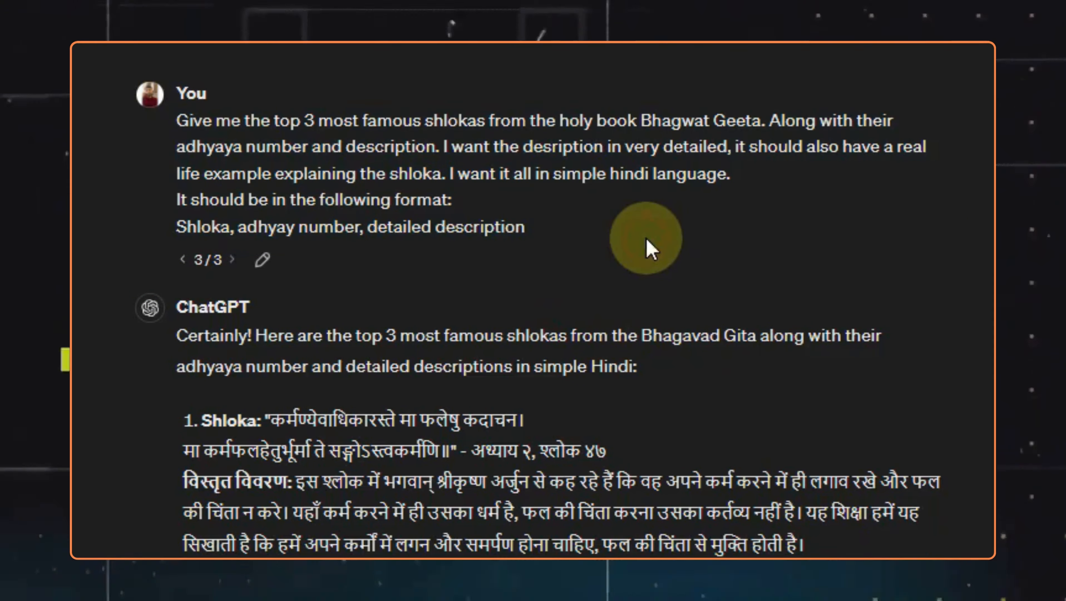
scroll(down, 3)
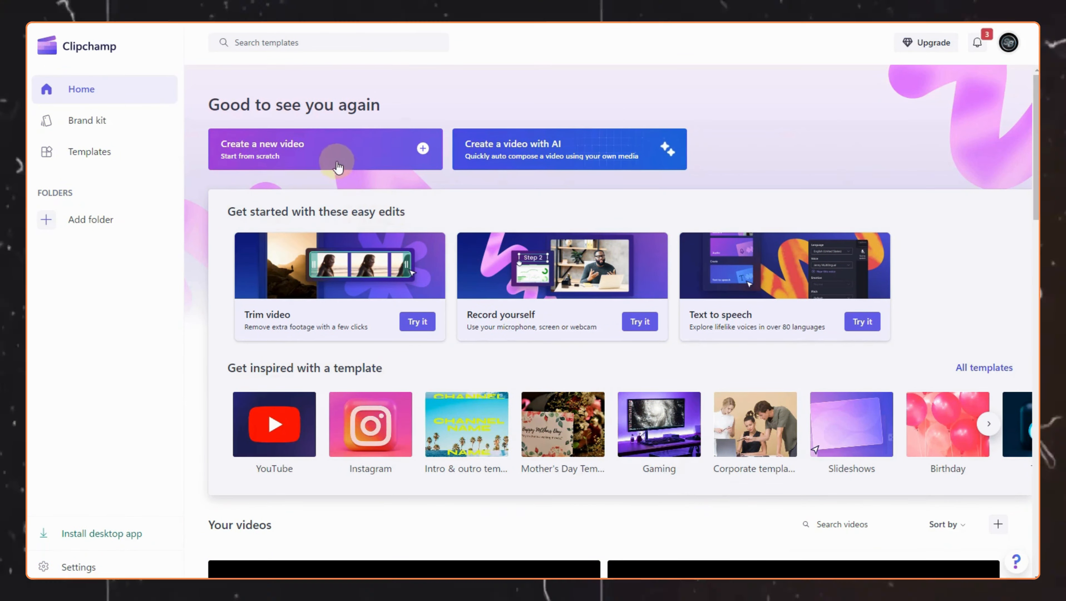
click(325, 149)
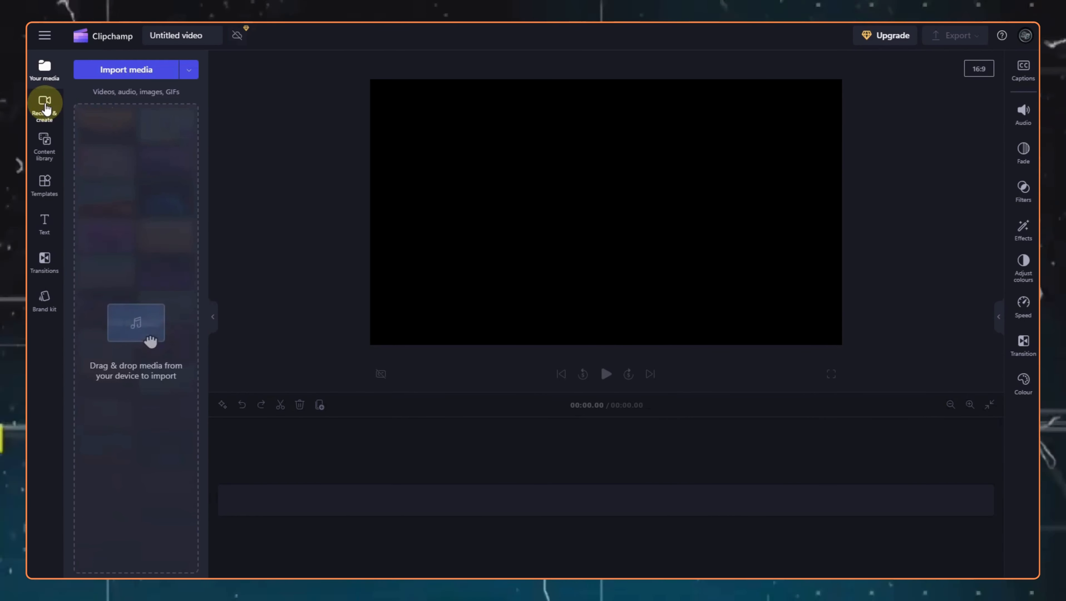
click(44, 107)
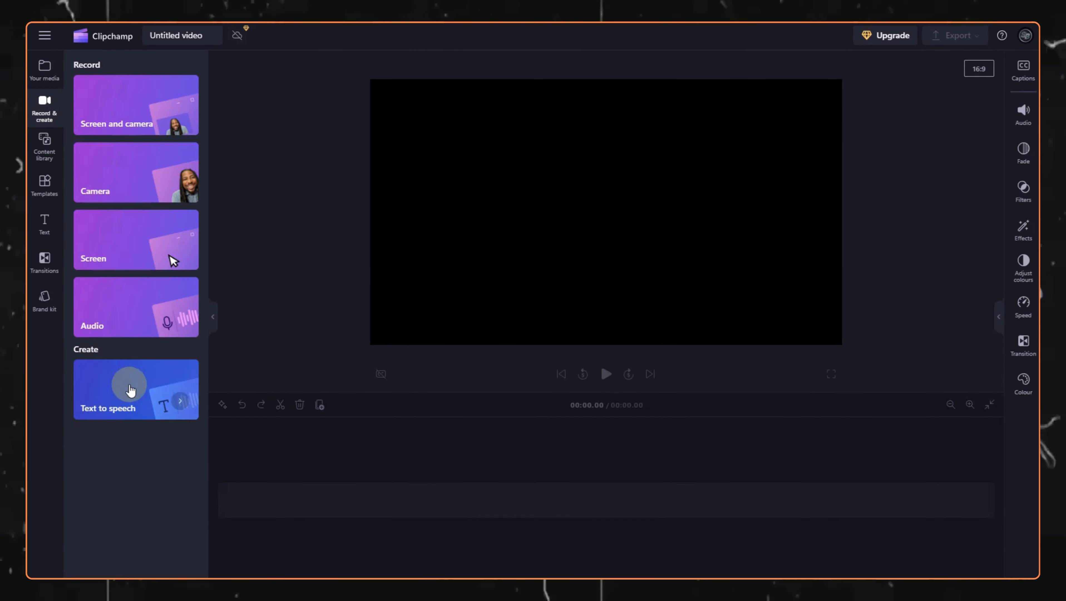
click(135, 389)
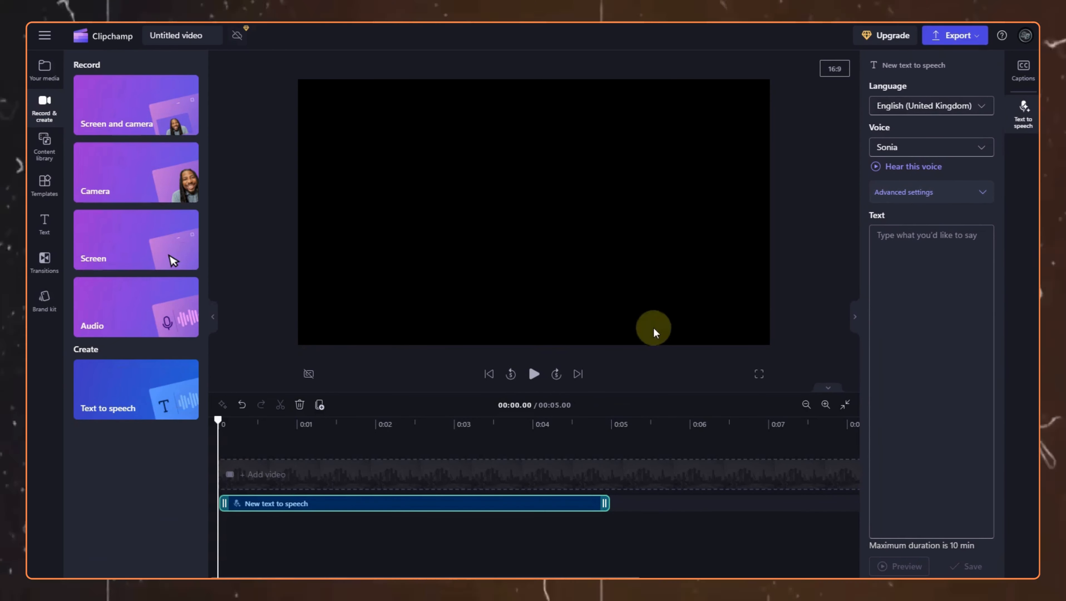
- Set the voiceover to Hindi (India), Swara voice, Empathetic emotion, preview it, save it and view export options
click(930, 105)
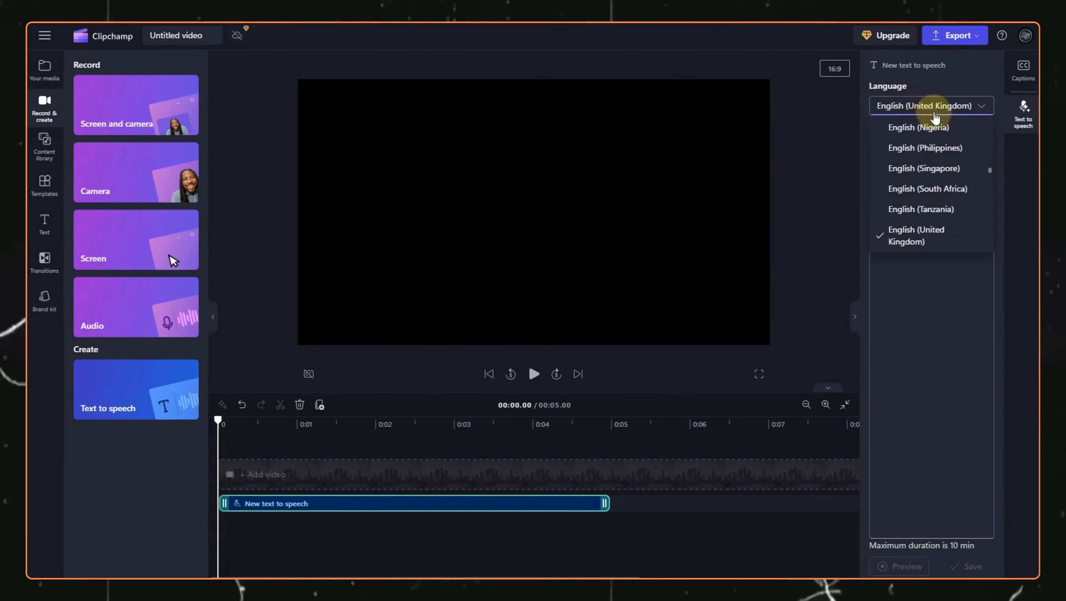
scroll(down, 3)
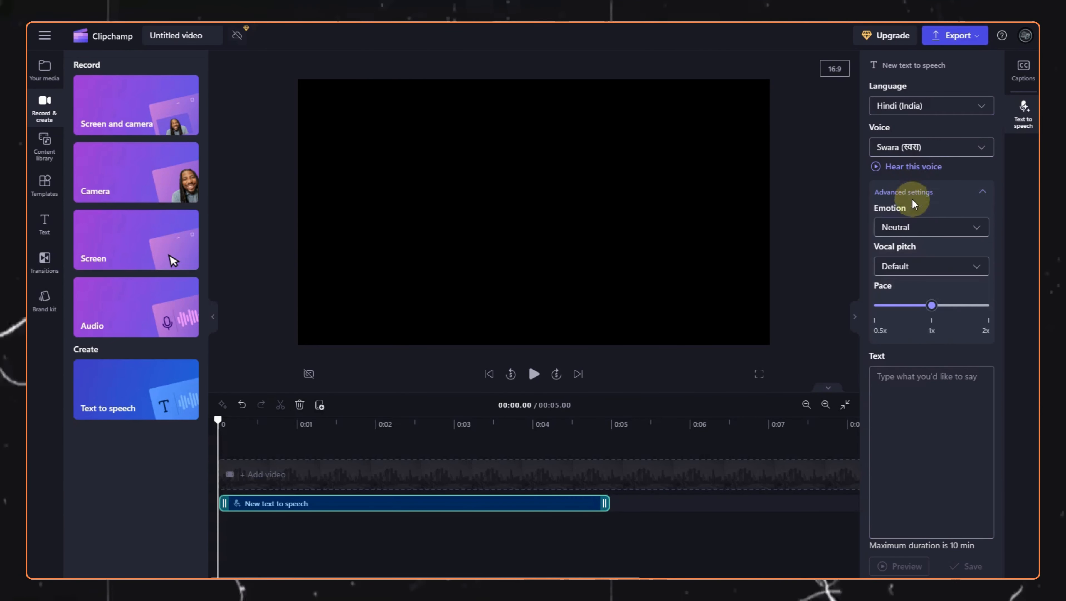
click(930, 227)
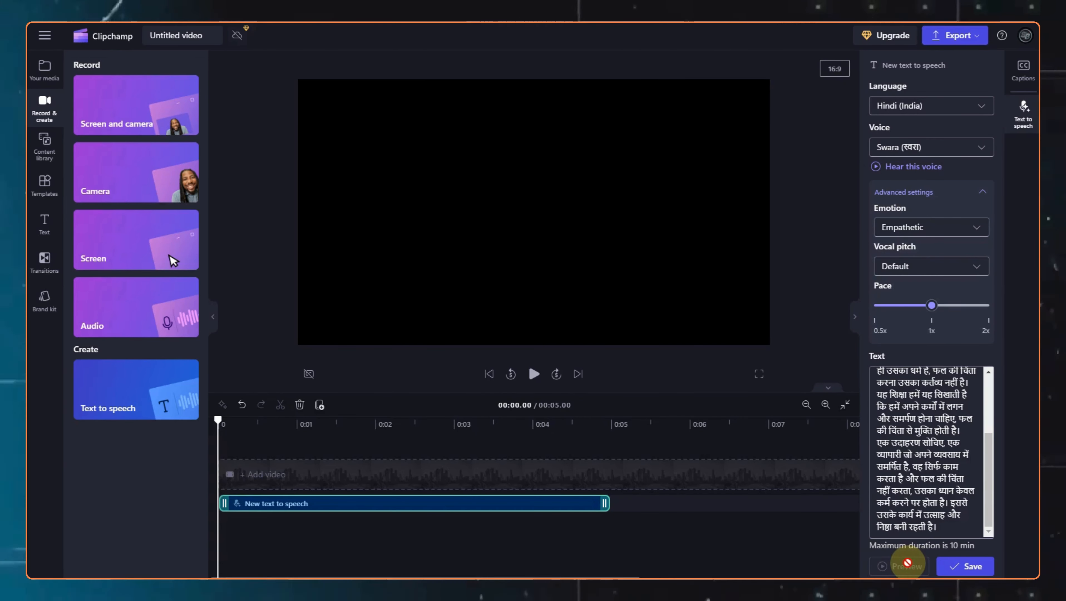
click(898, 566)
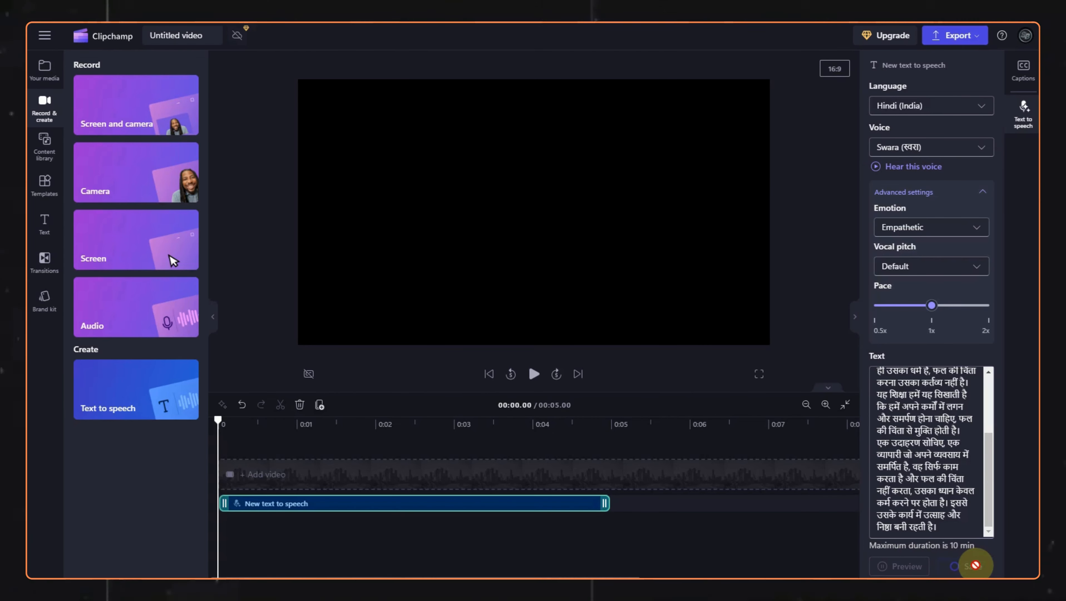
click(955, 35)
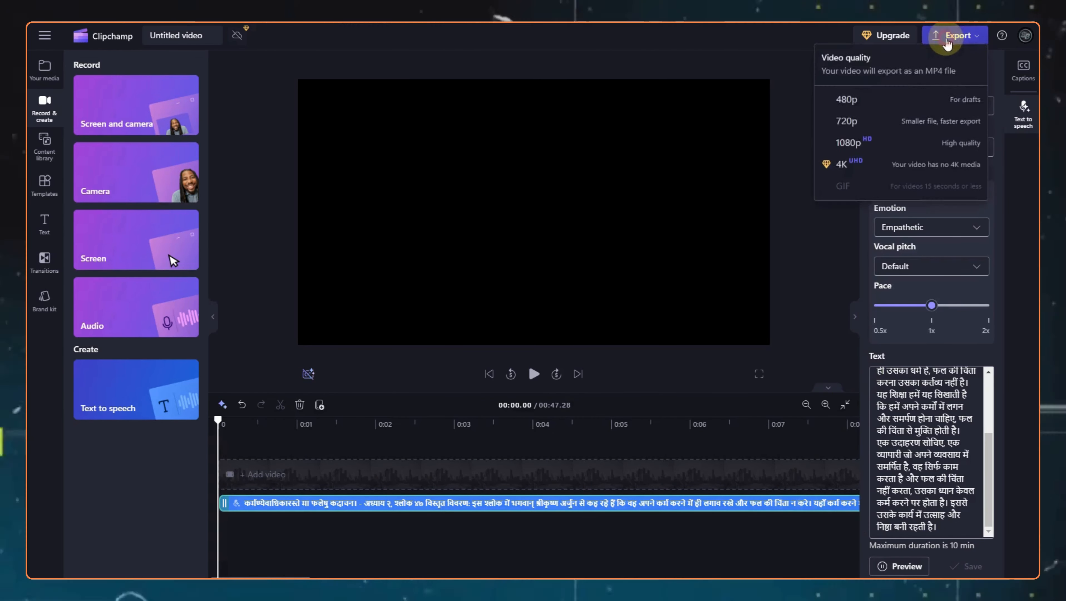
click(847, 99)
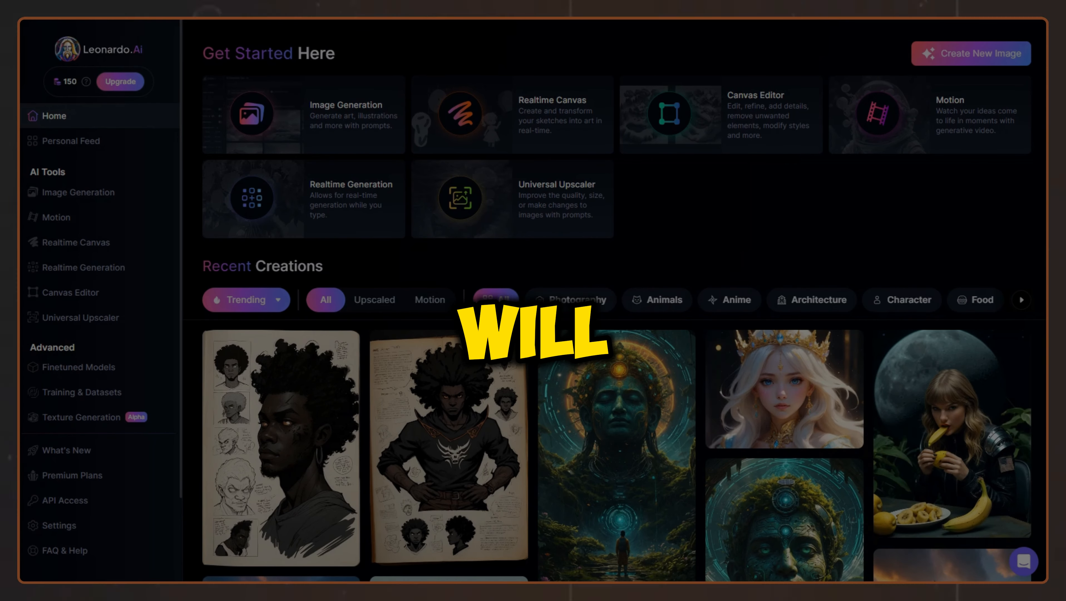
scroll(down, 3)
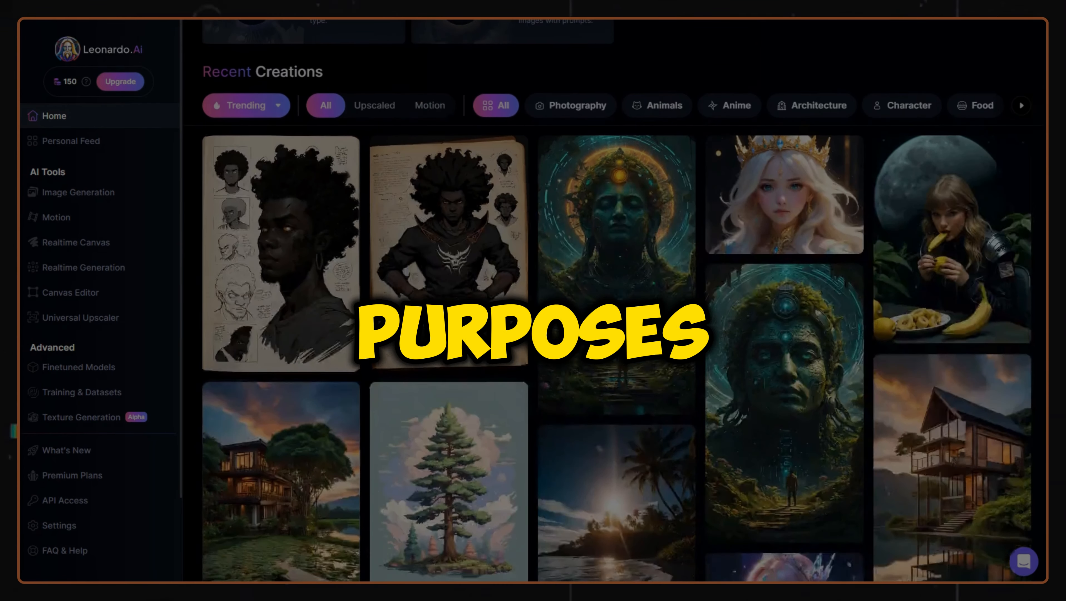
scroll(down, 3)
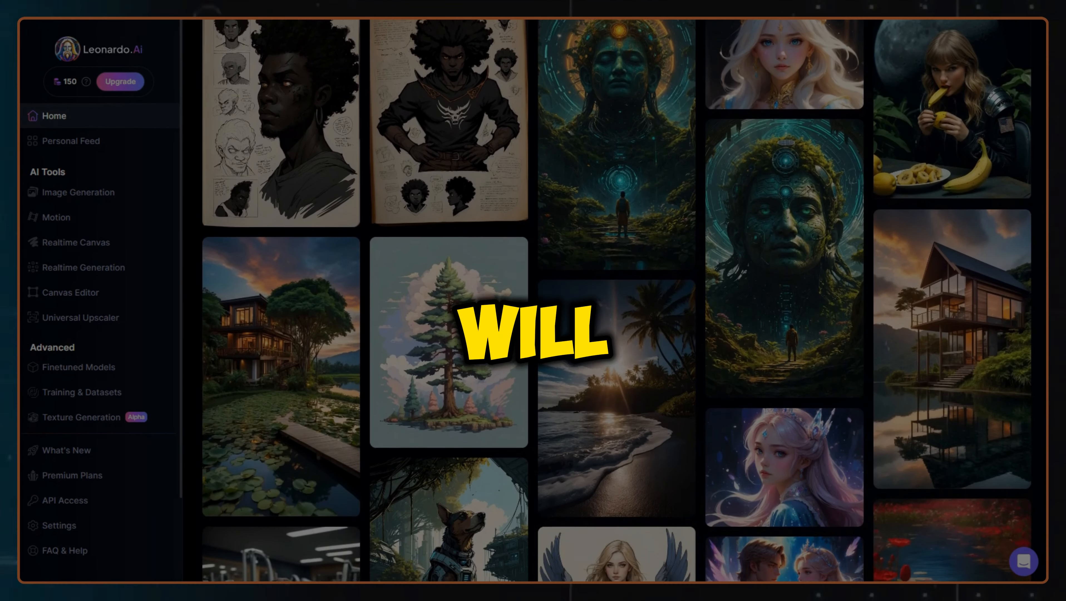
scroll(down, 3)
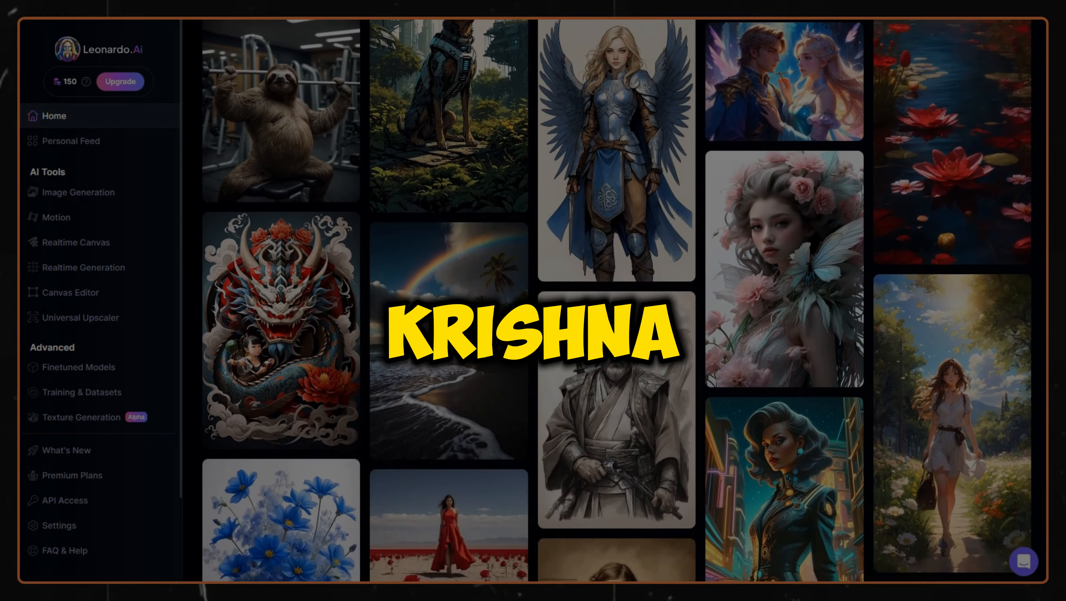
scroll(down, 3)
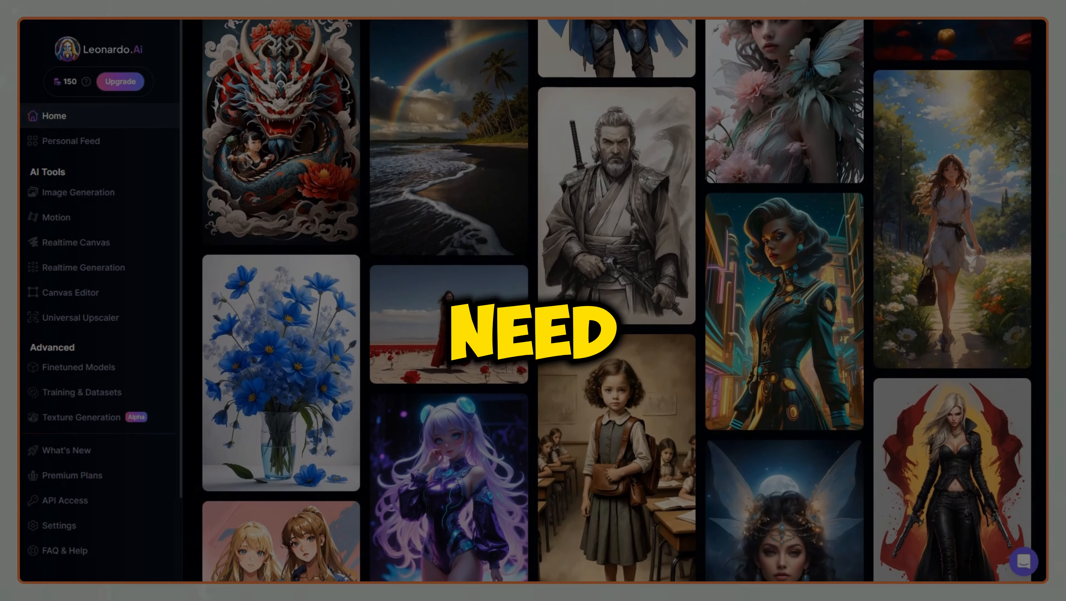
scroll(down, 3)
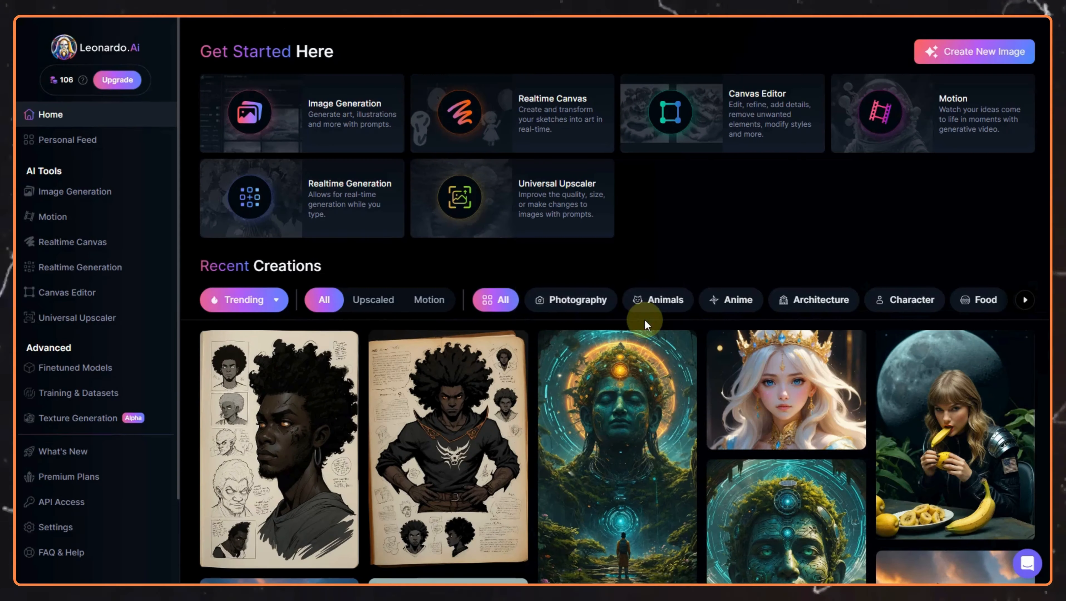
mouse_move(338, 94)
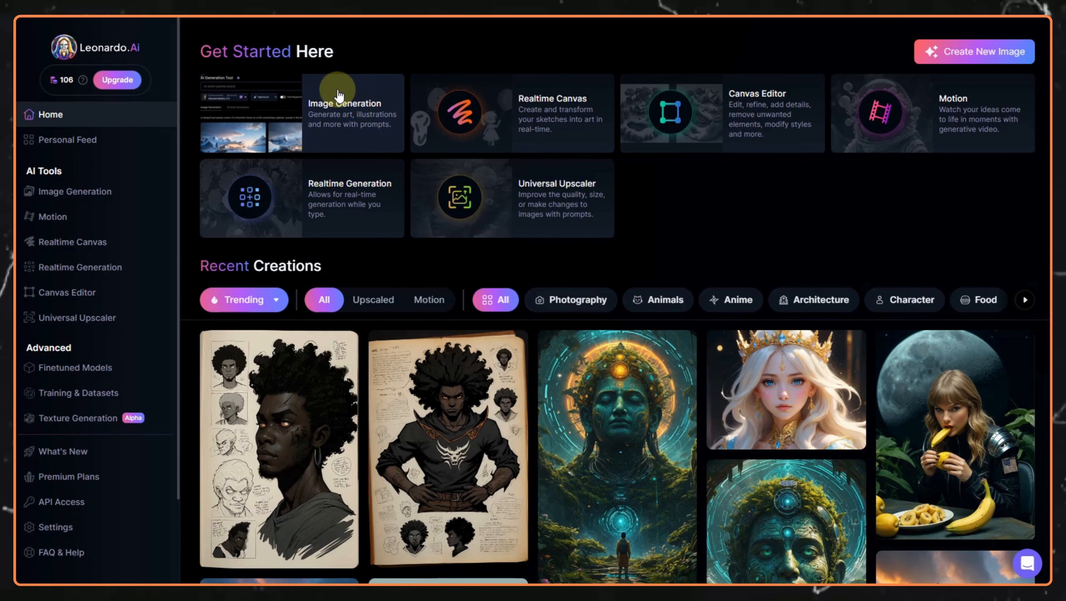
- Enter Leonardo.Ai's Image Generation workspace and scroll through the Krishna-on-Kurukshetra generation history
click(345, 104)
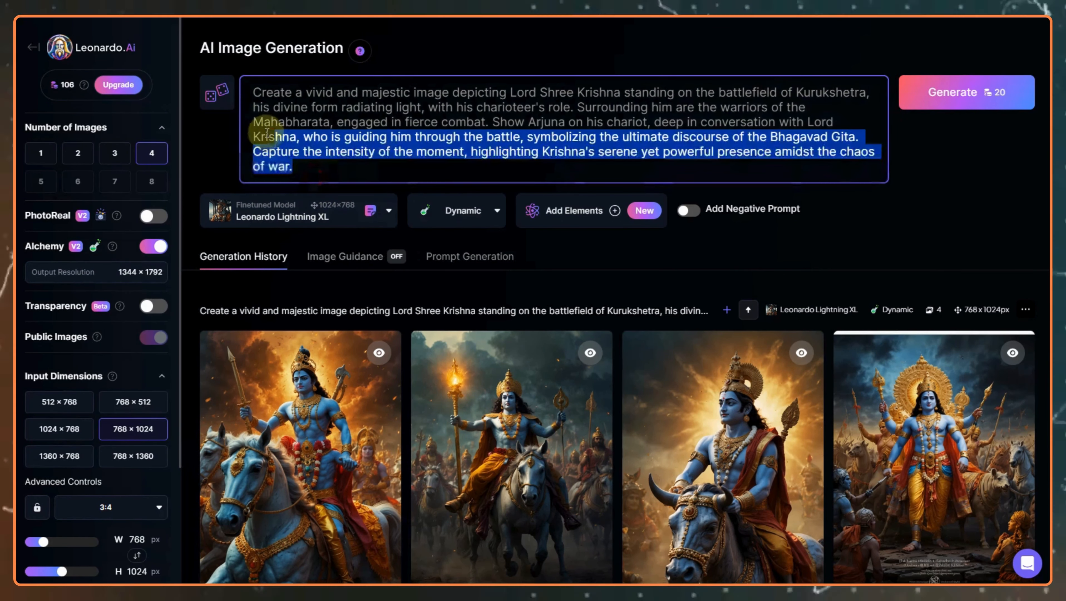
click(751, 181)
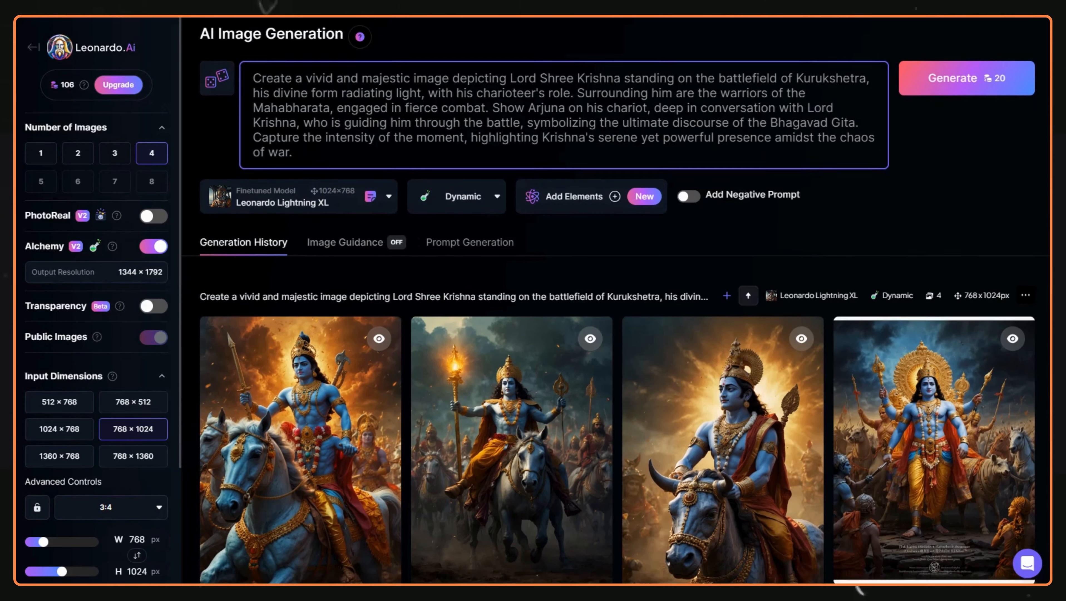
scroll(down, 3)
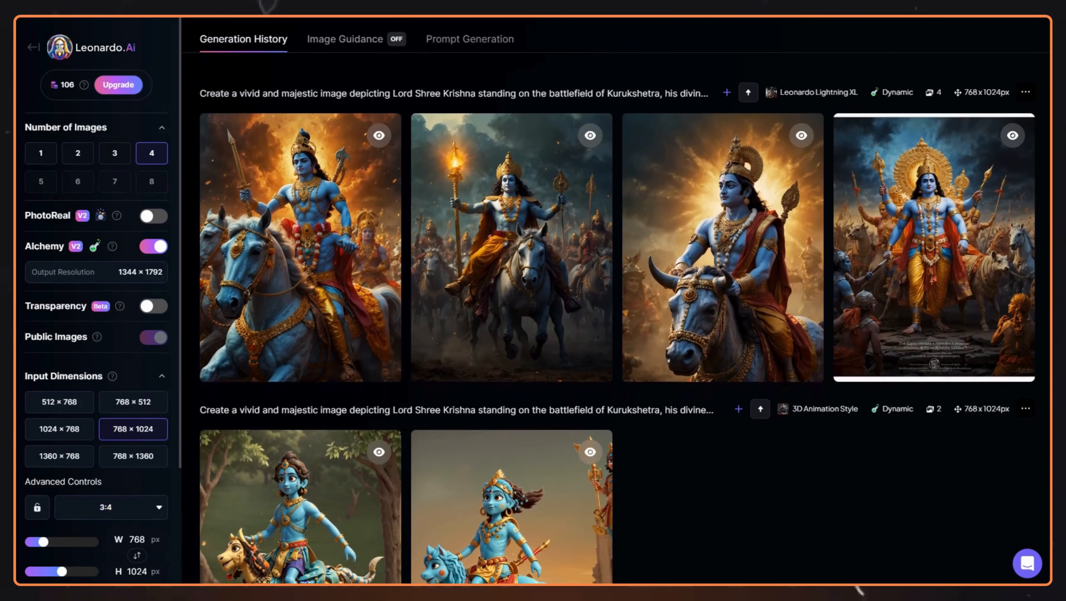
scroll(down, 3)
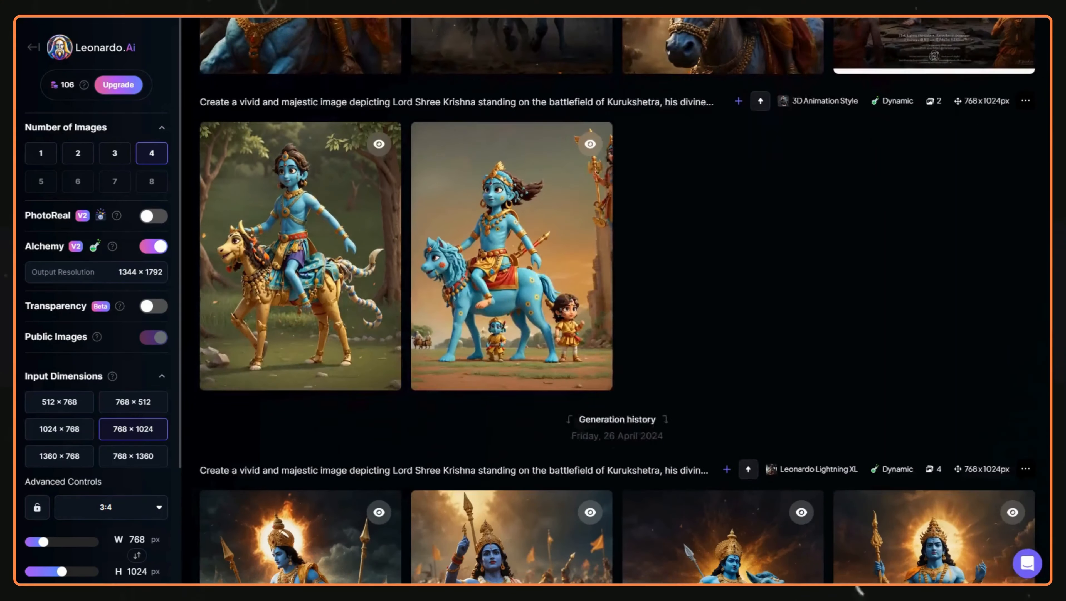
scroll(down, 3)
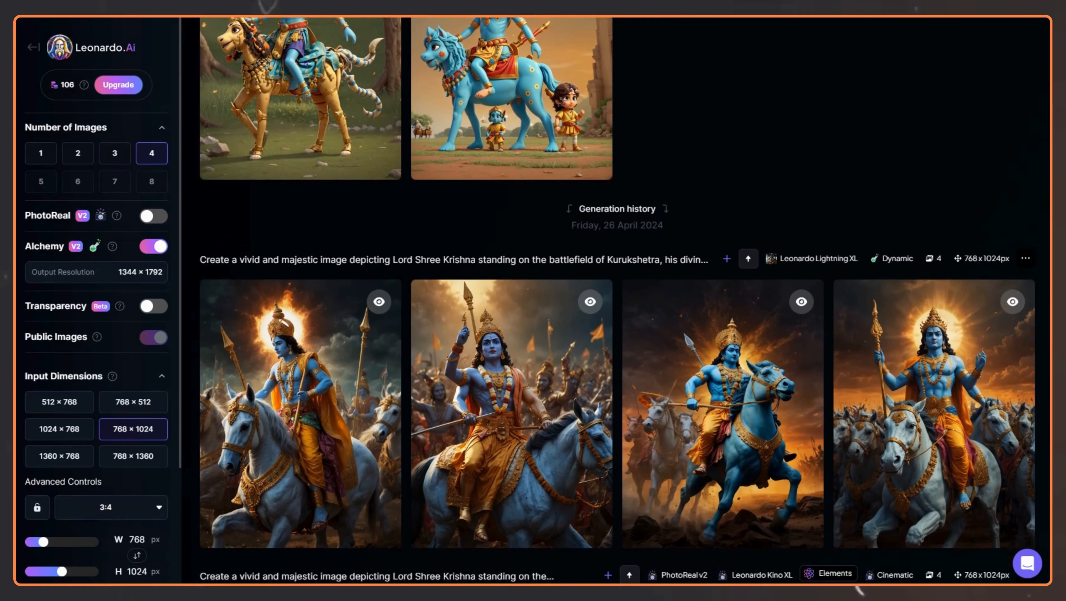
scroll(down, 3)
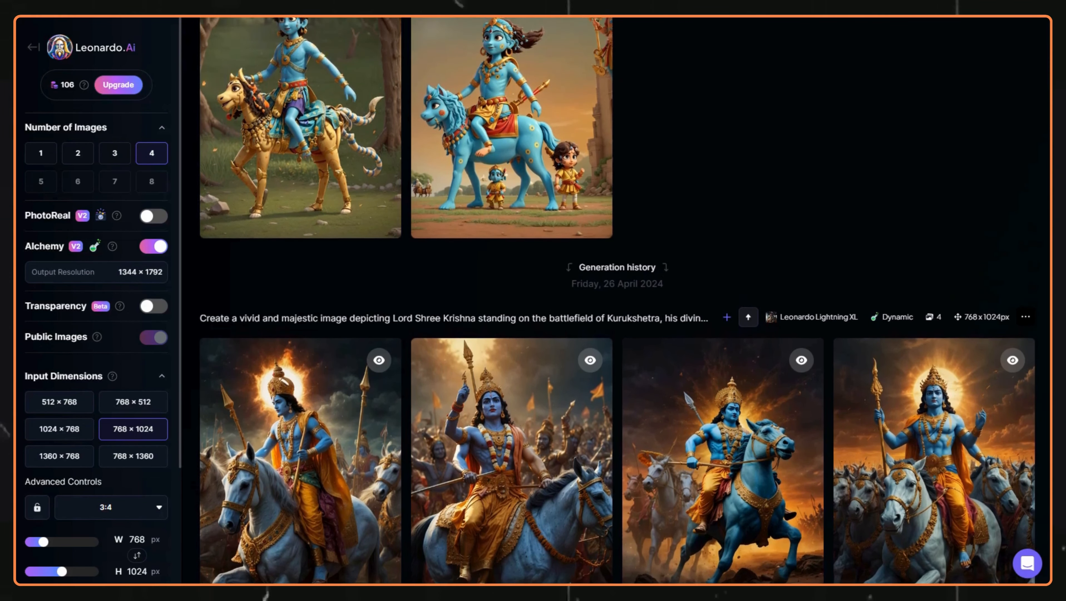
scroll(down, 3)
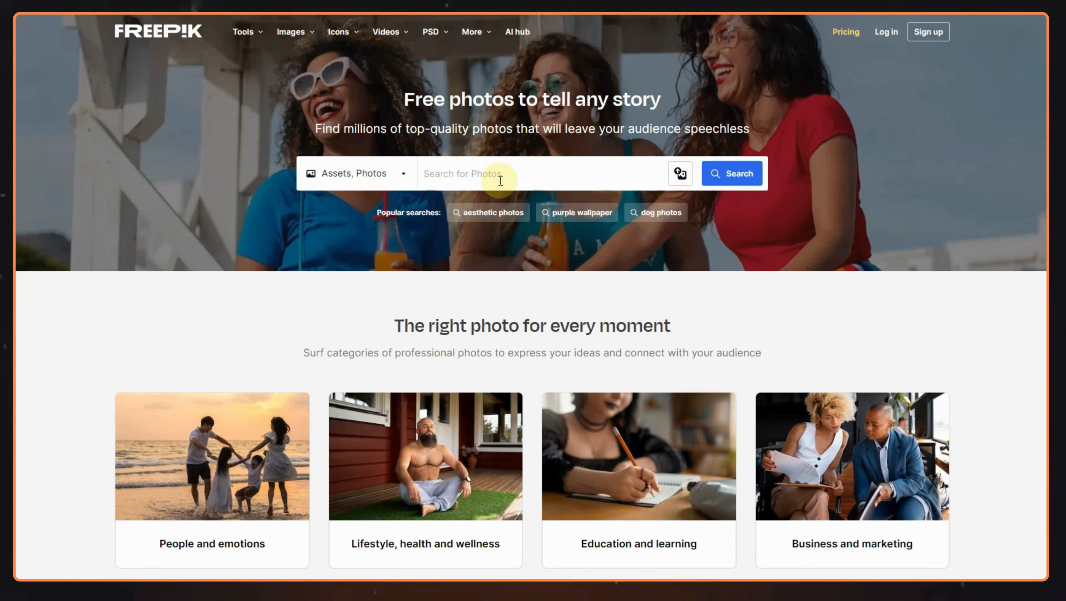
- Search Freepik for 'Shree Krishna' and scroll through the photo results
text(Shree Krishna)
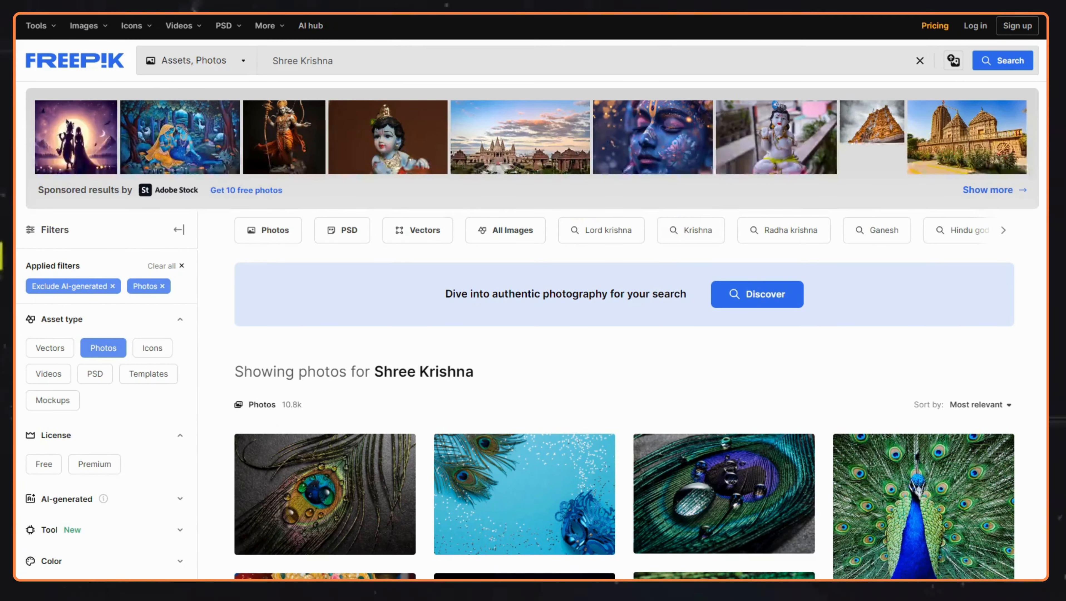
scroll(down, 3)
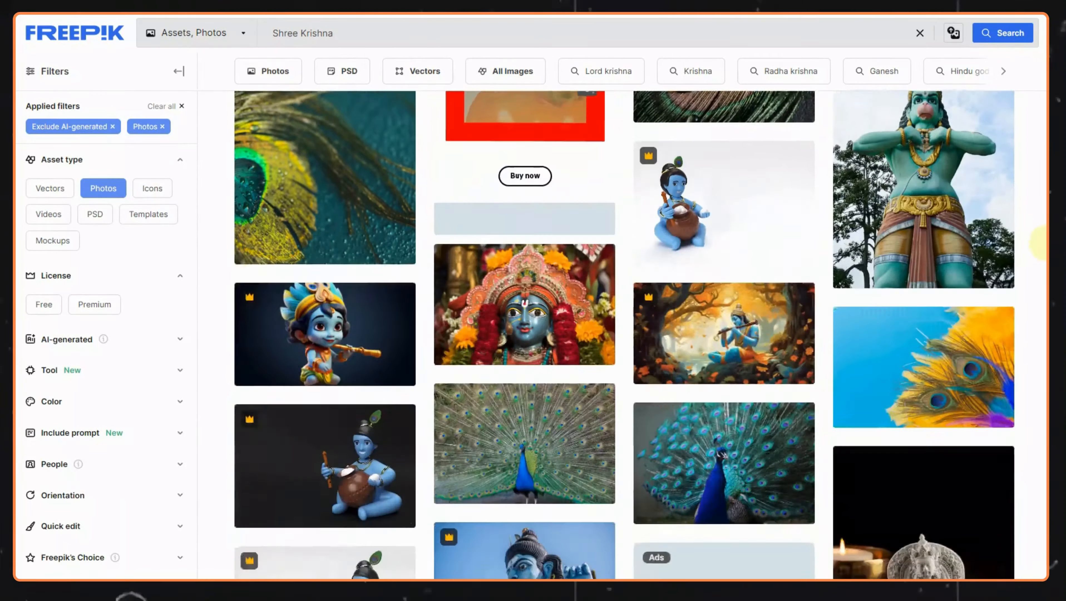
scroll(down, 3)
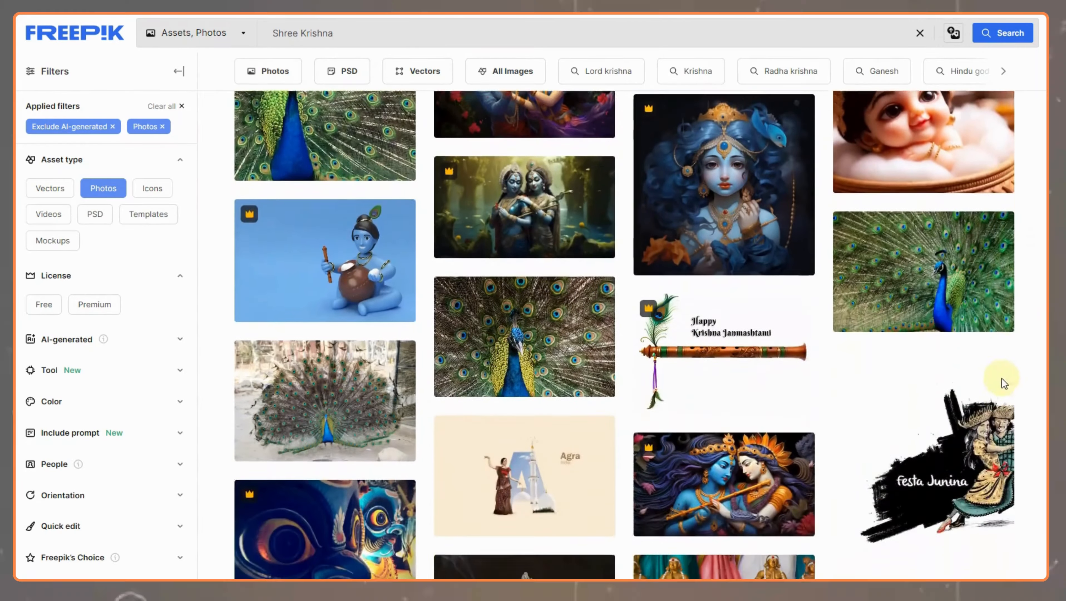
scroll(down, 3)
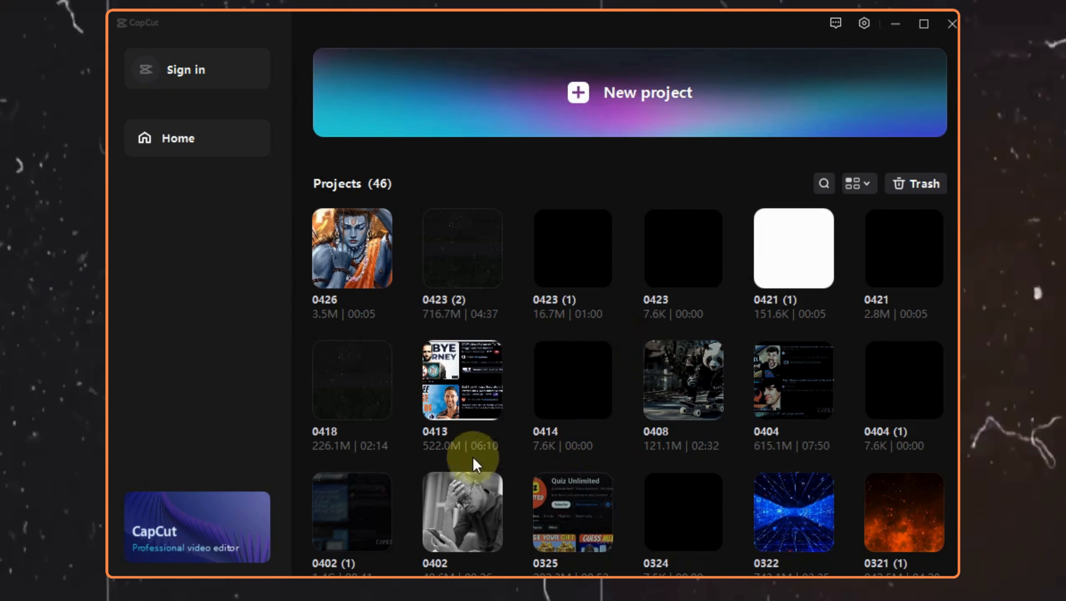
mouse_move(473, 387)
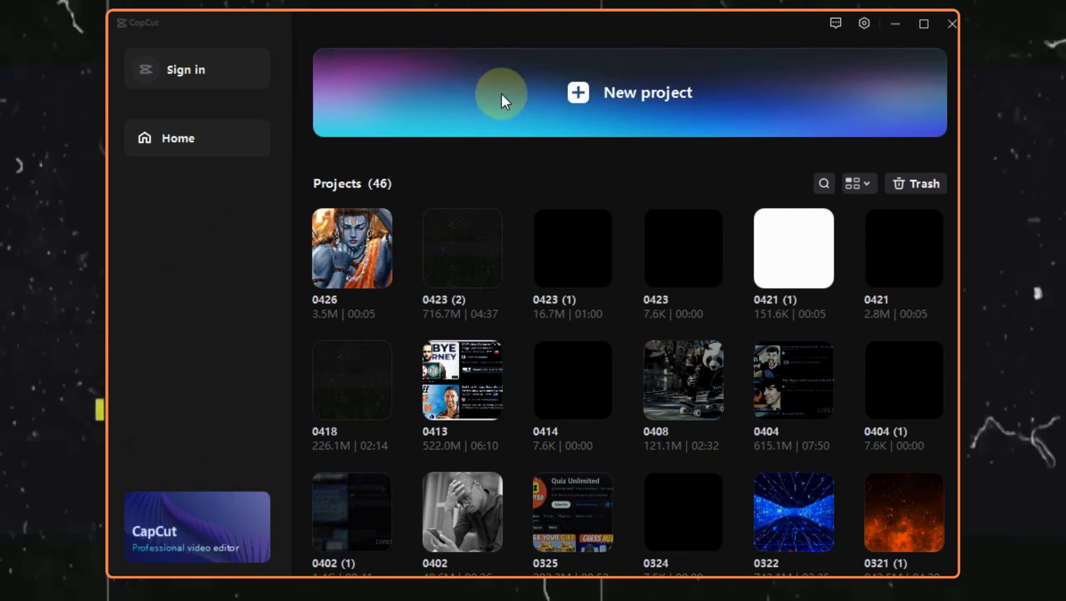
mouse_move(622, 100)
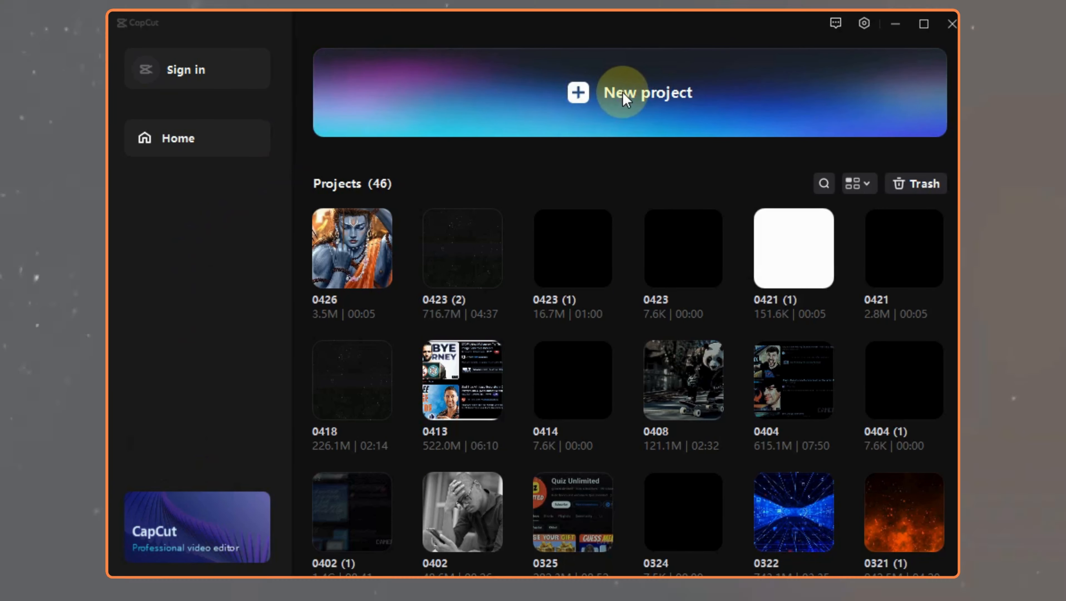
- Create a new empty CapCut project from the home screen
click(645, 93)
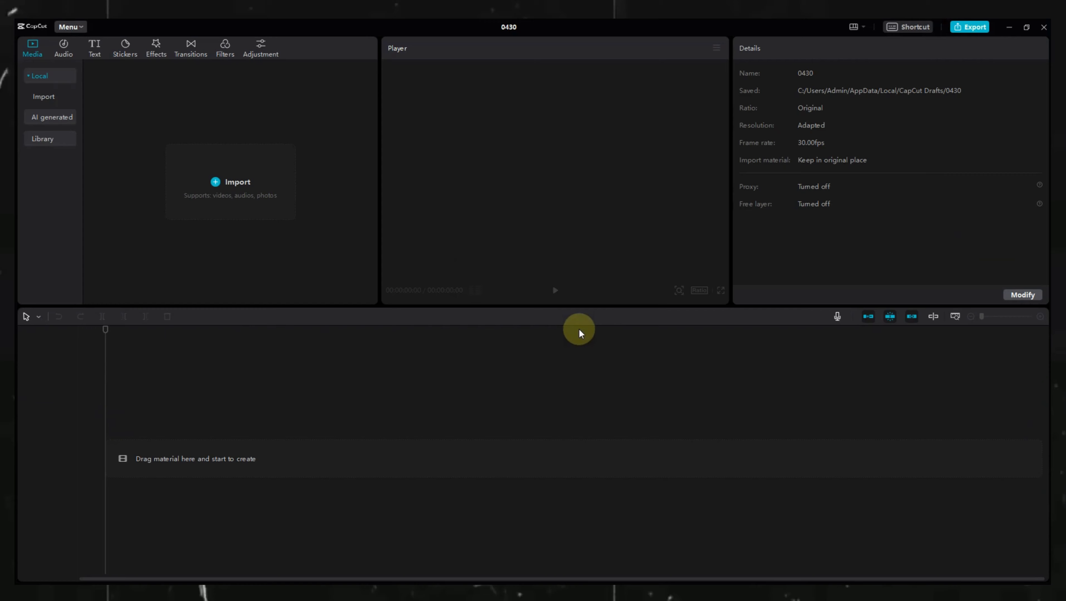
- Import the Krishna images onto the timeline and set the project ratio to vertical 9:16
click(237, 181)
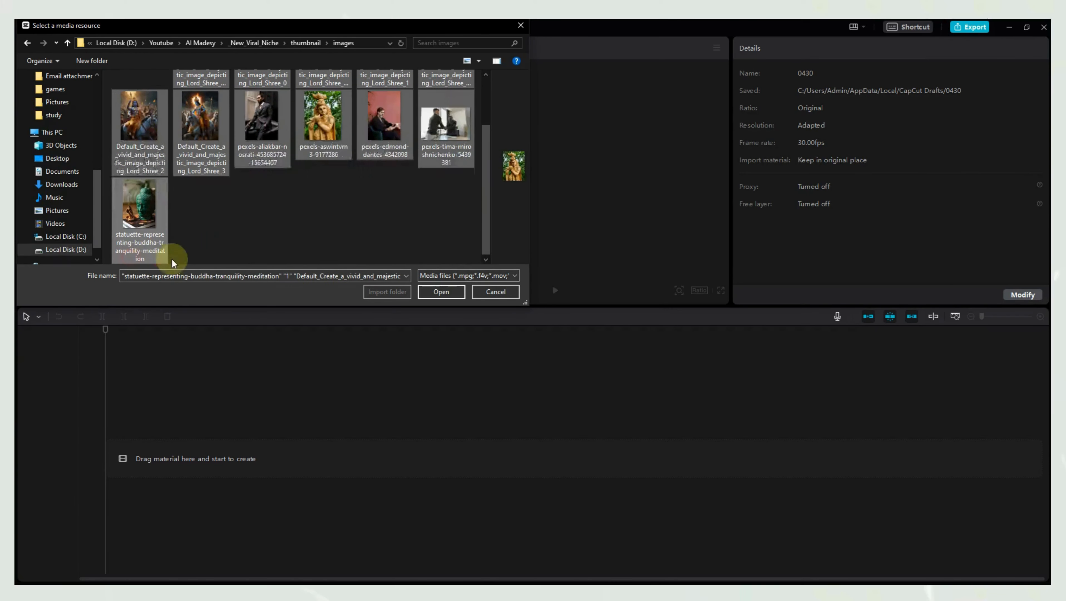
click(441, 292)
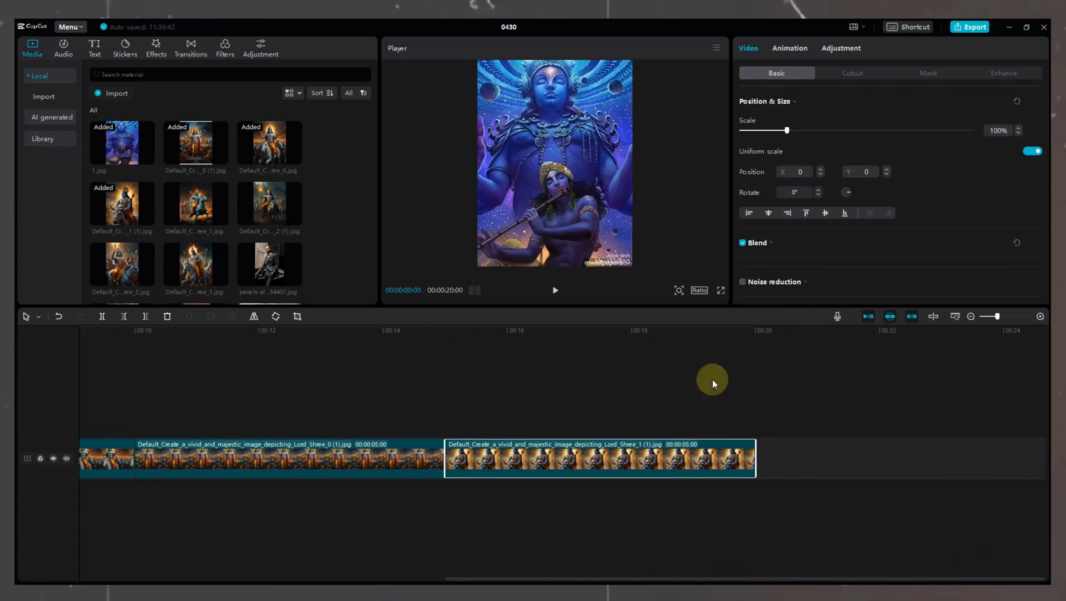
click(699, 291)
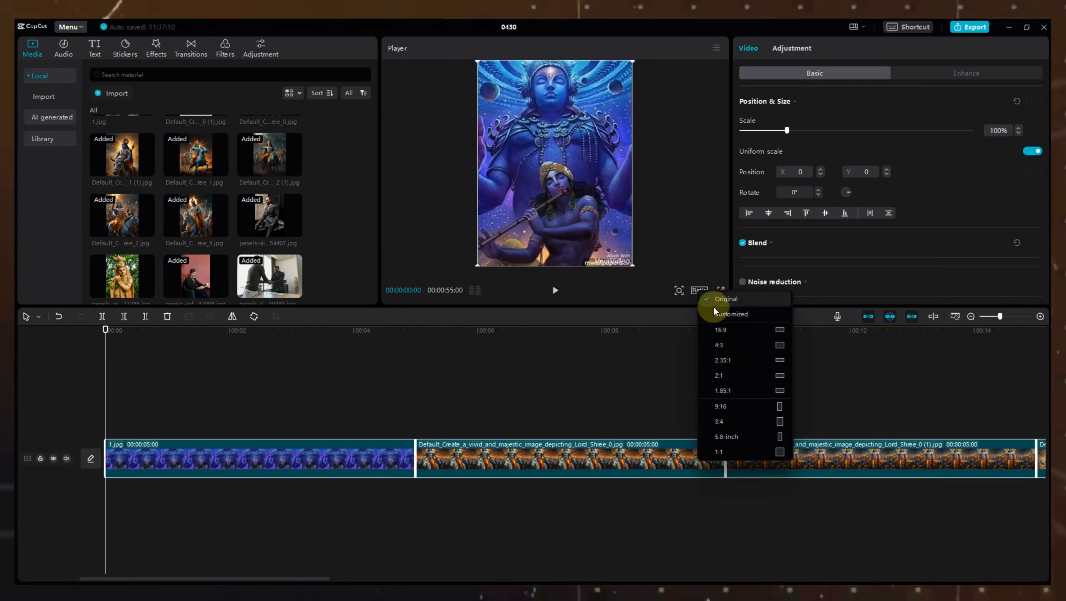
click(721, 406)
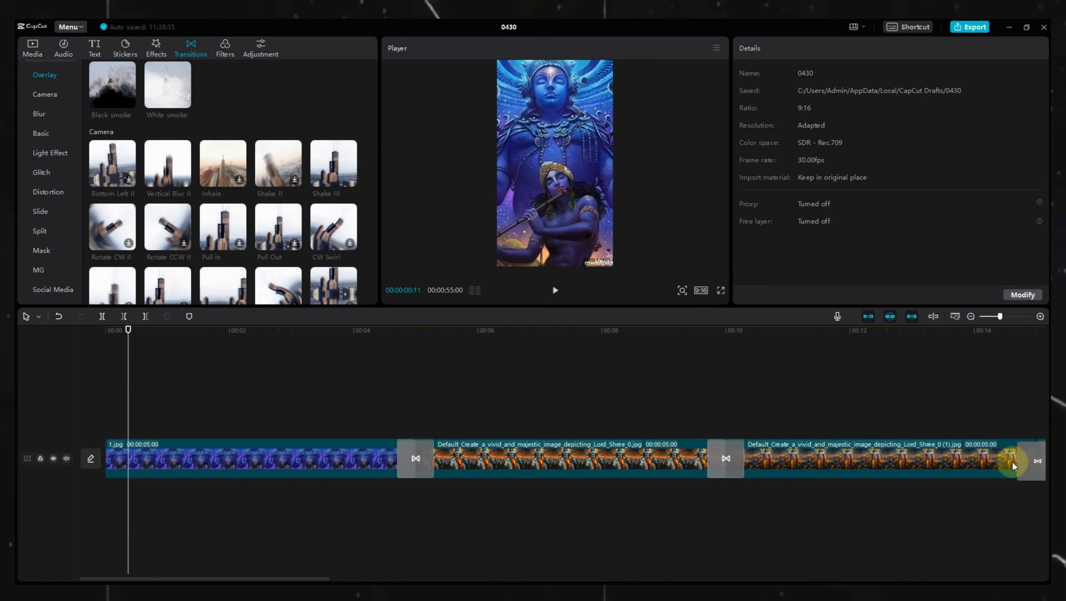
- Check the clip transitions along the timeline, browse the Effects collection, then bring up Auto captions
scroll(right, 3)
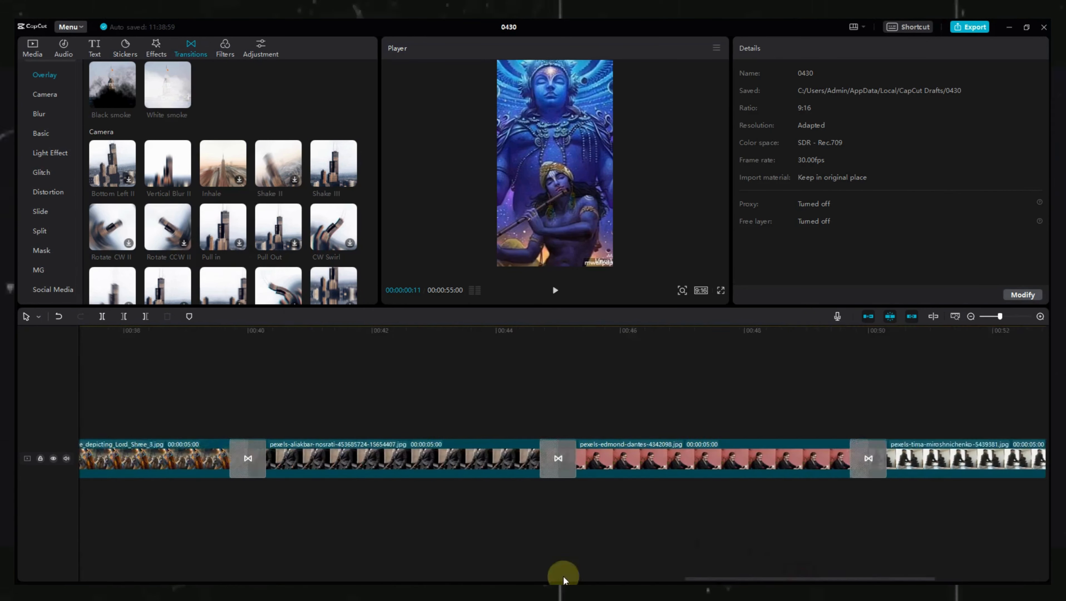
click(156, 47)
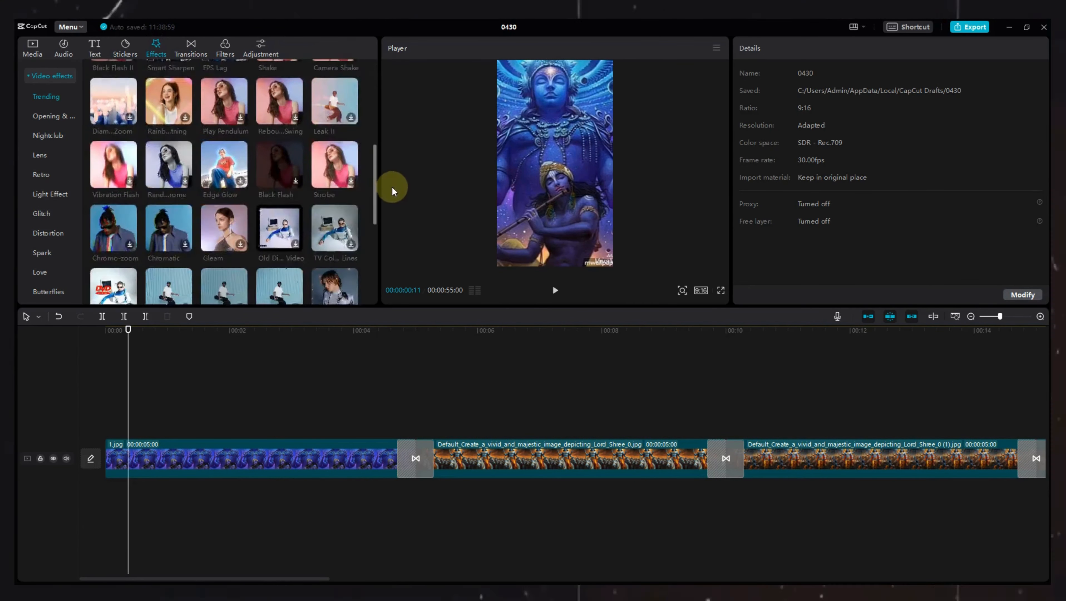
scroll(down, 3)
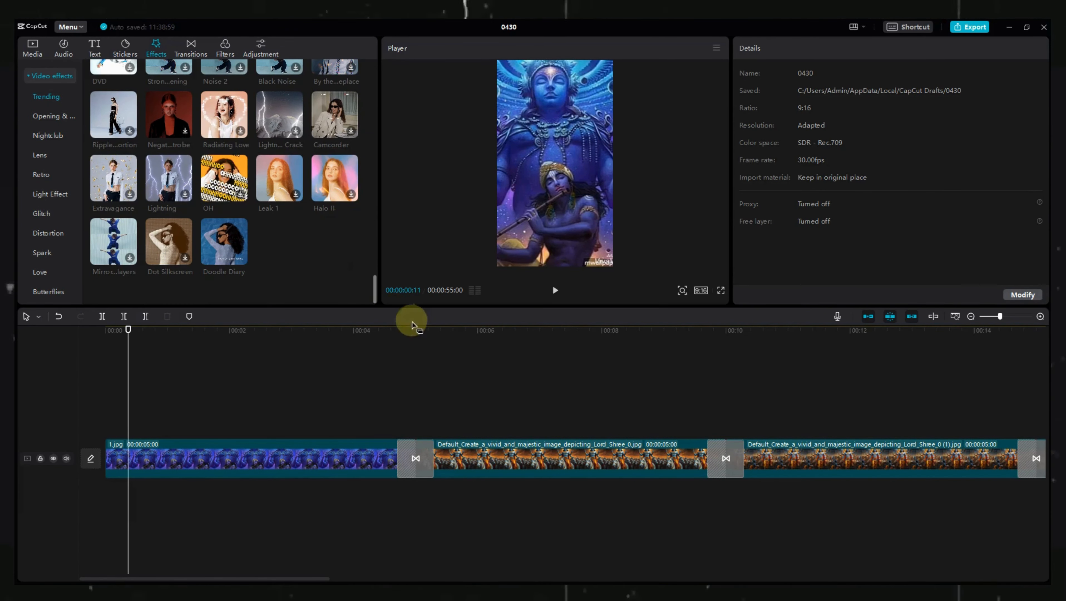
click(95, 48)
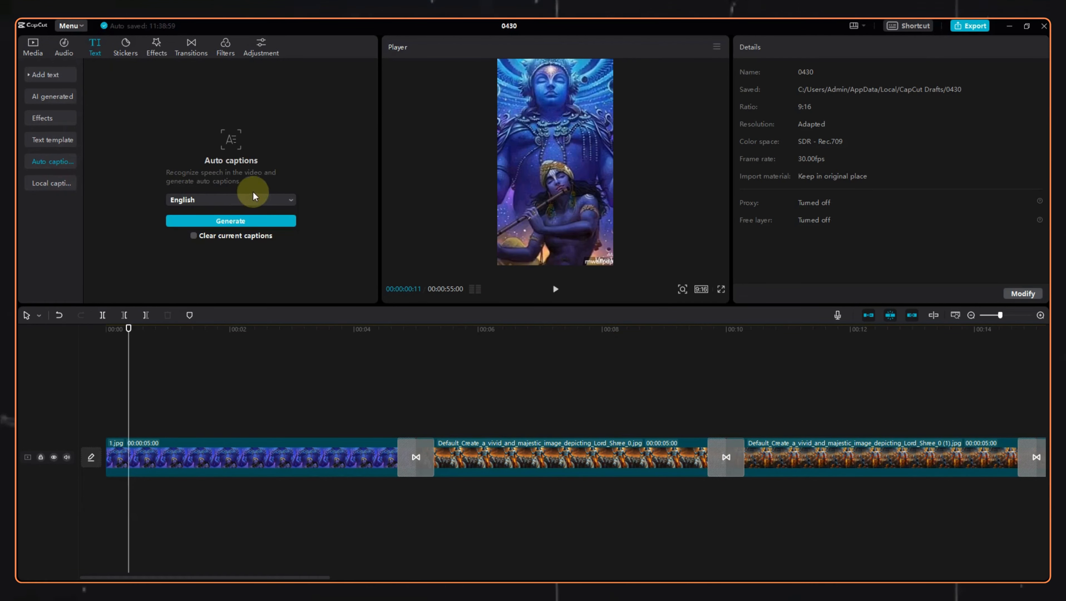
click(230, 199)
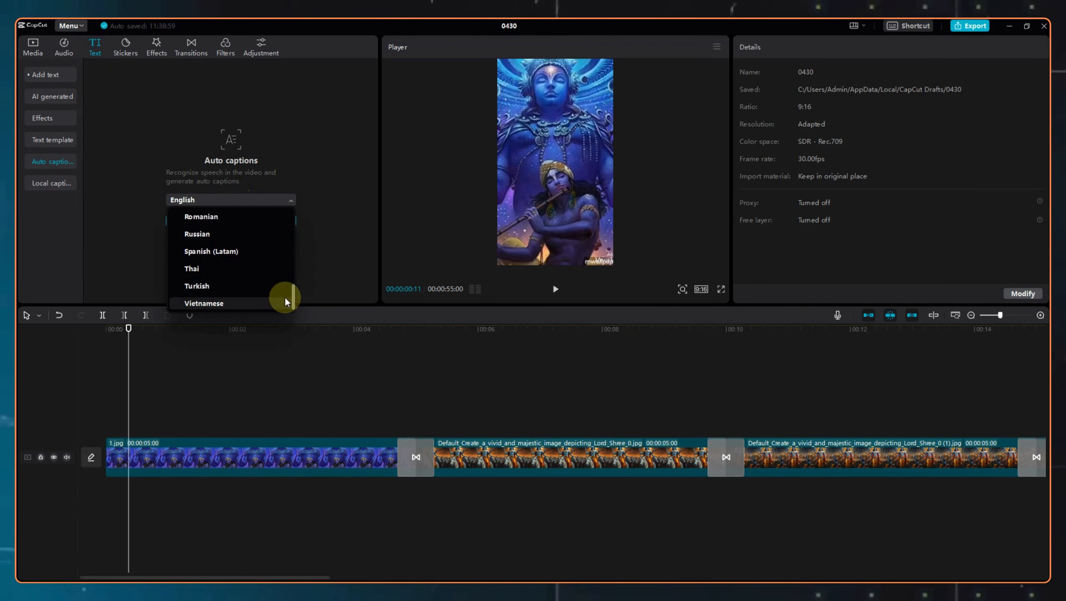
click(971, 25)
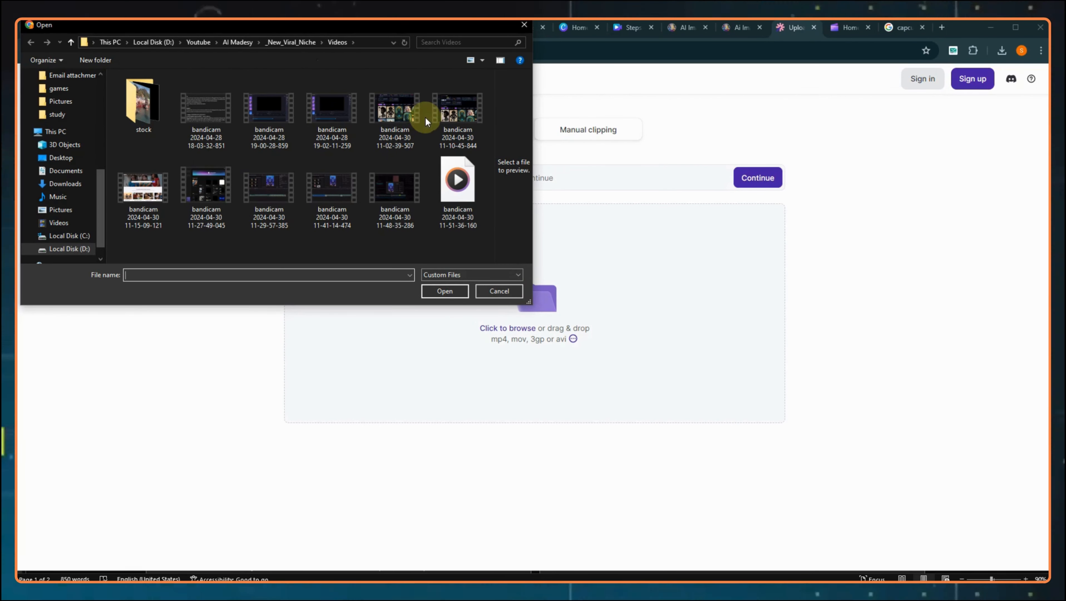
- Upload the 49-second video to Vizard.ai with Hindi as its spoken language
double_click(143, 105)
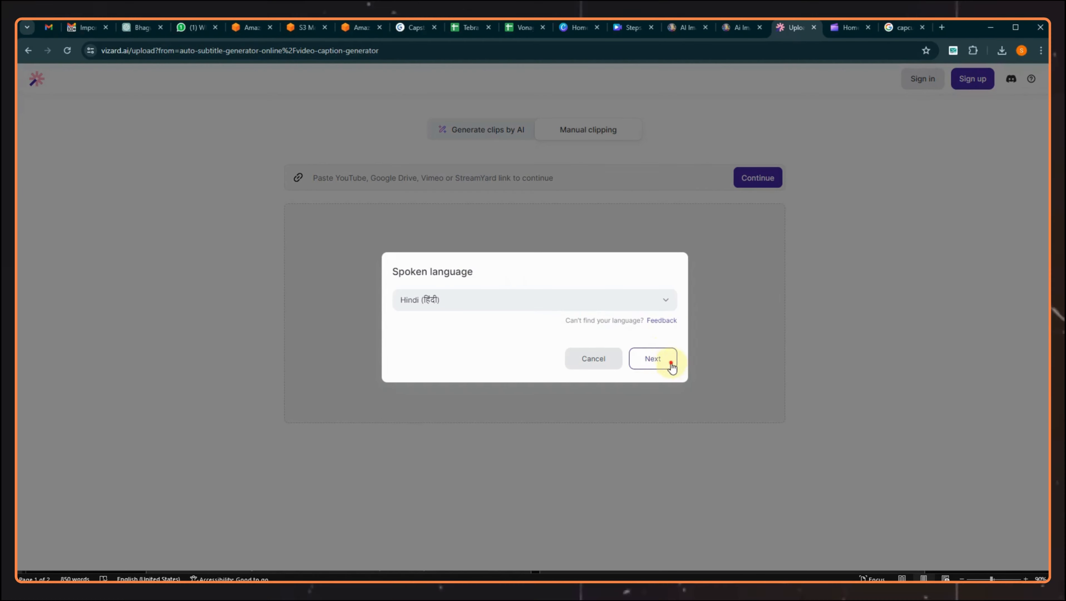
click(652, 359)
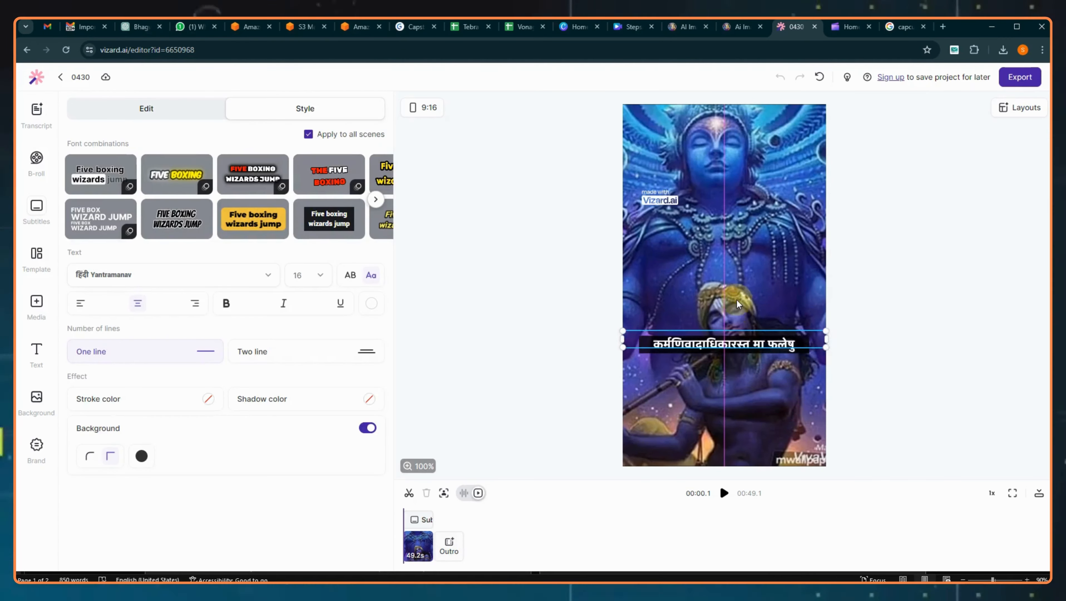
- Apply the Komika Title bold black-stroke caption style and bring up the export settings
click(176, 174)
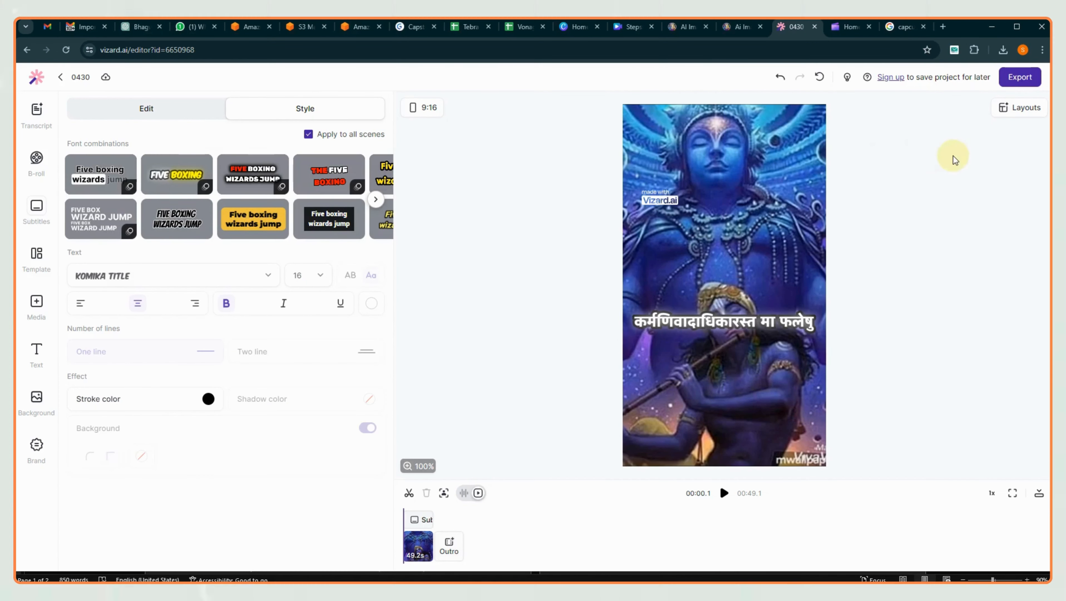
mouse_move(1020, 242)
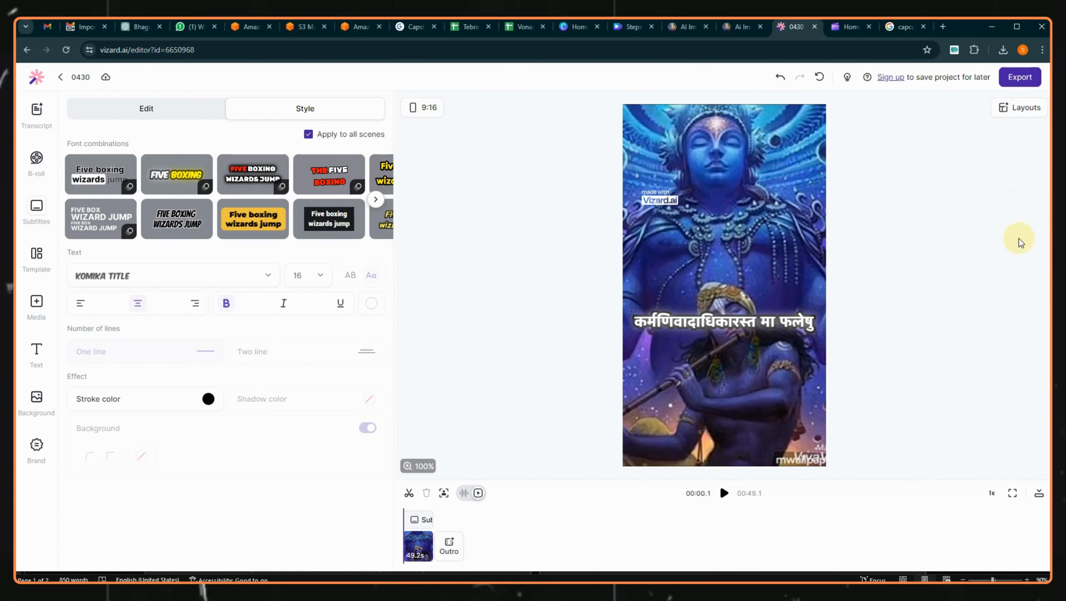
click(1020, 77)
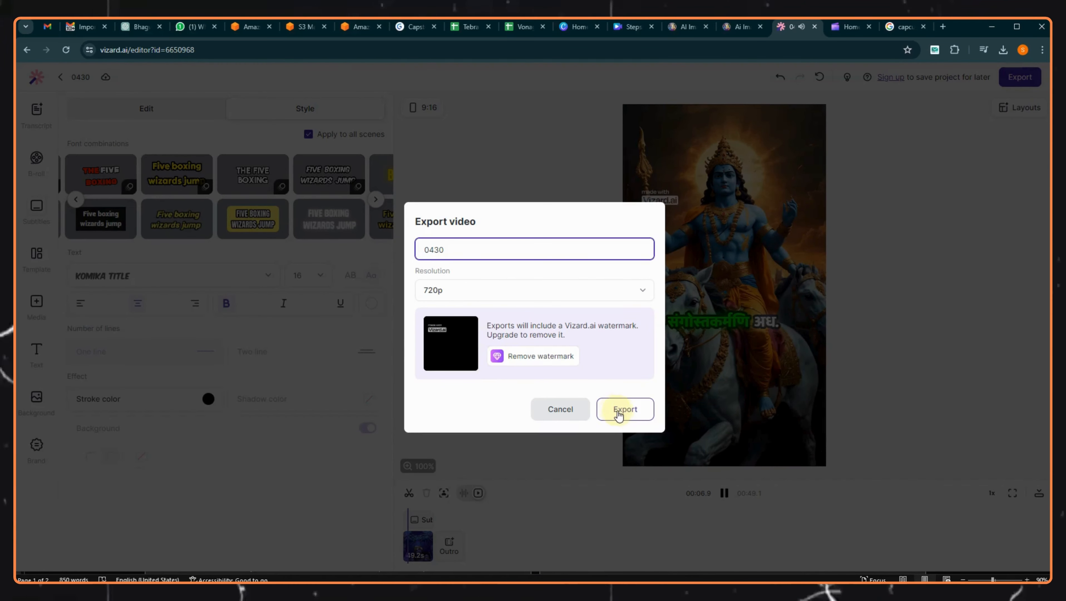
- Export the 720p video via Google sign-up, then save a watermark-free copy from the 123apps remover
click(623, 409)
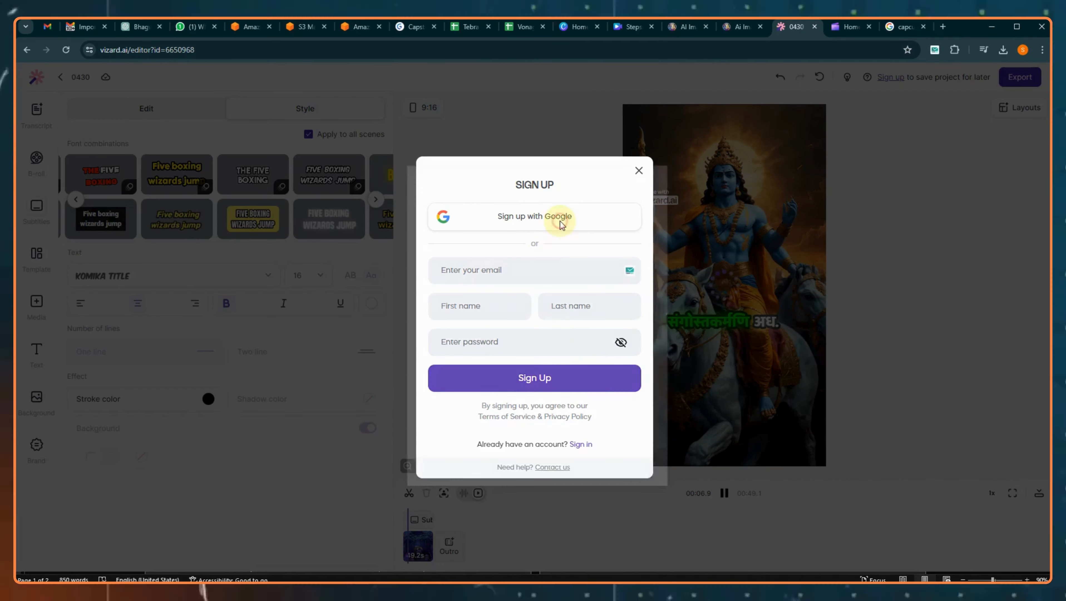
click(637, 169)
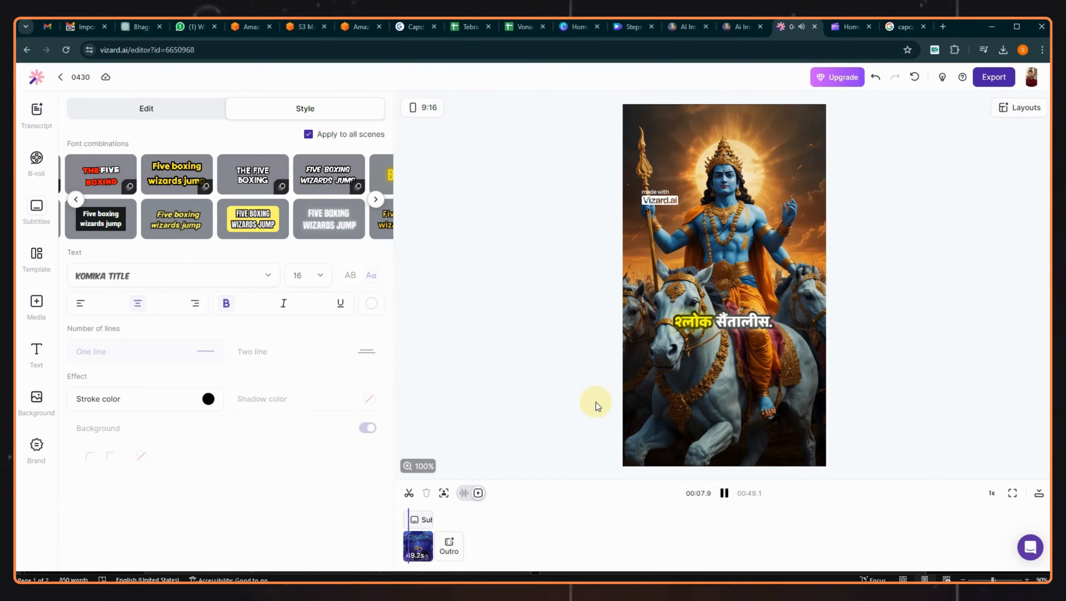
click(993, 77)
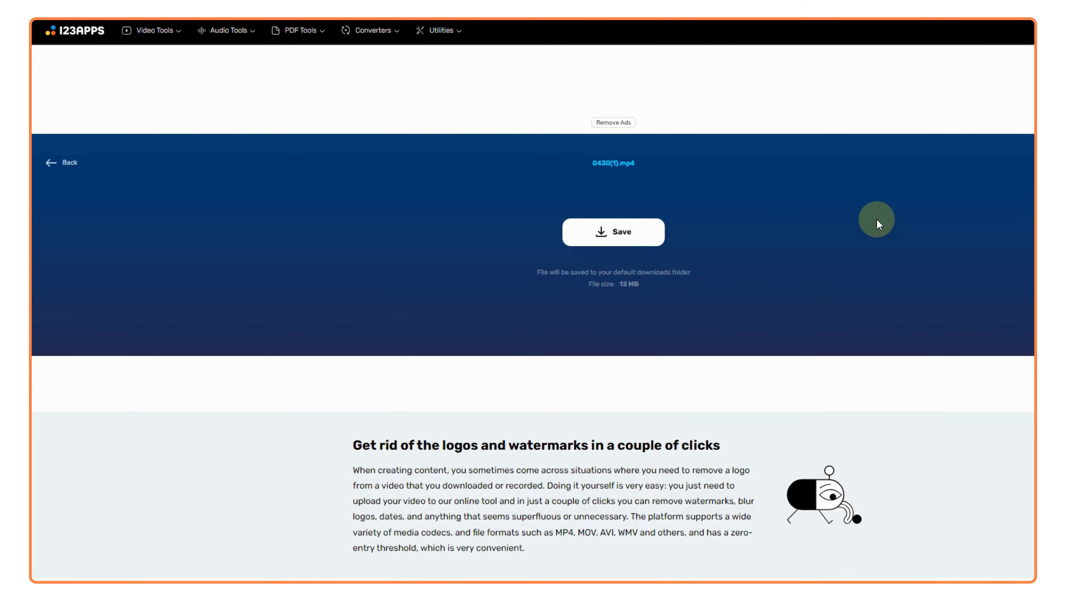
click(612, 232)
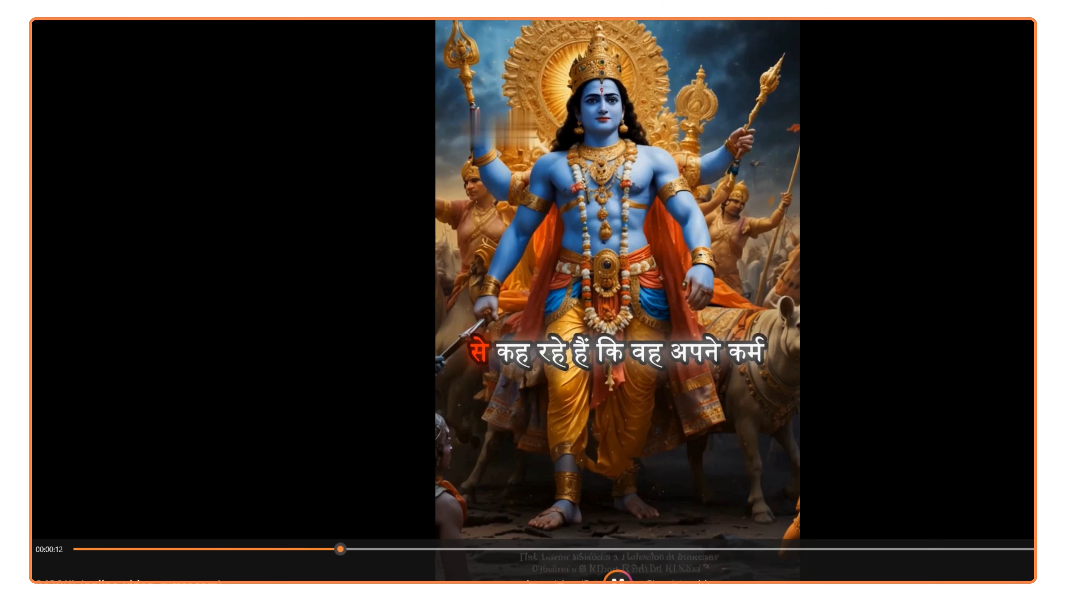